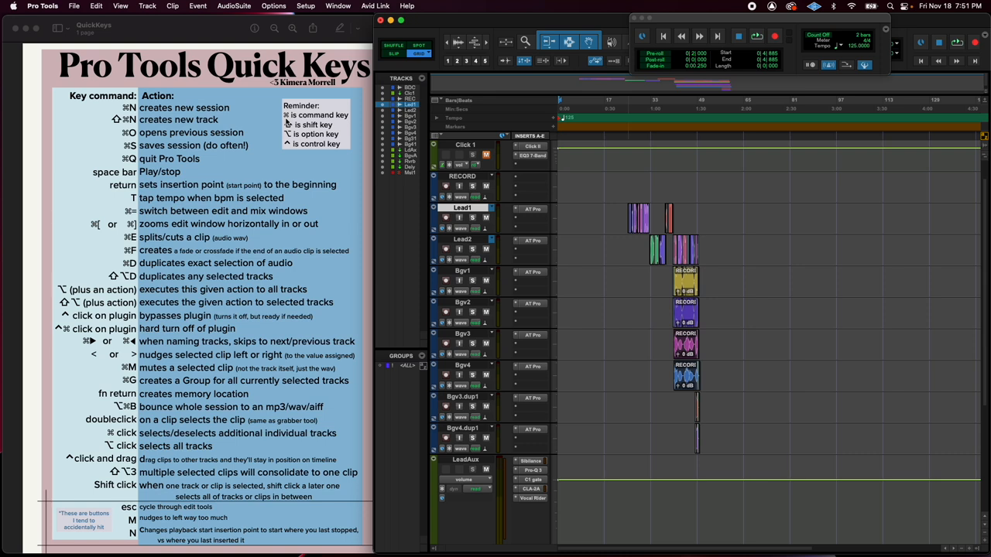
mouse_move(292, 137)
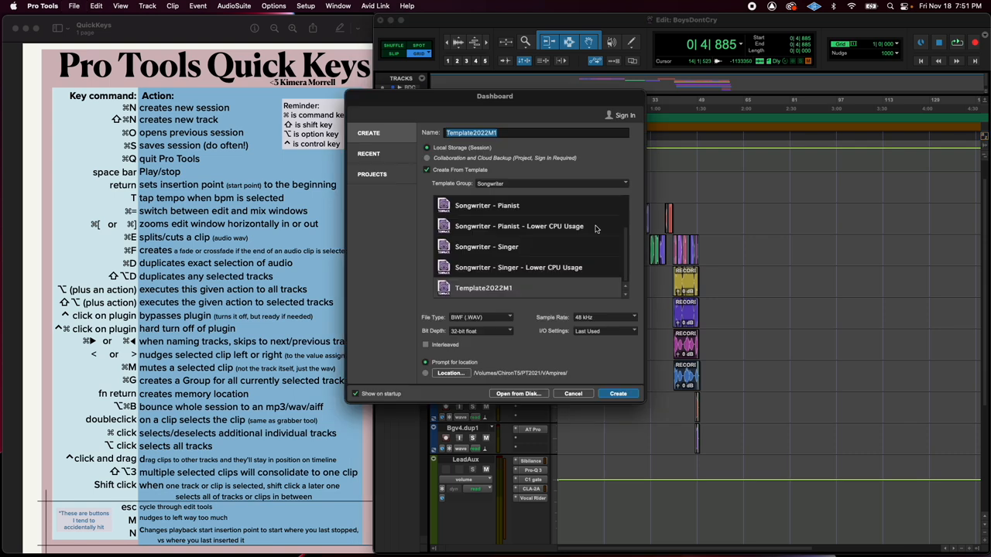
mouse_move(511, 196)
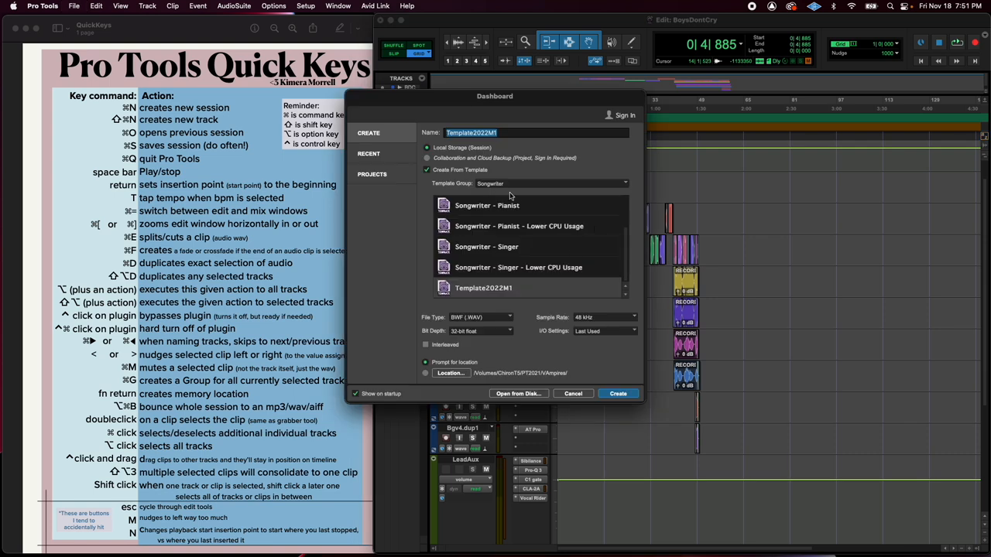
mouse_move(527, 331)
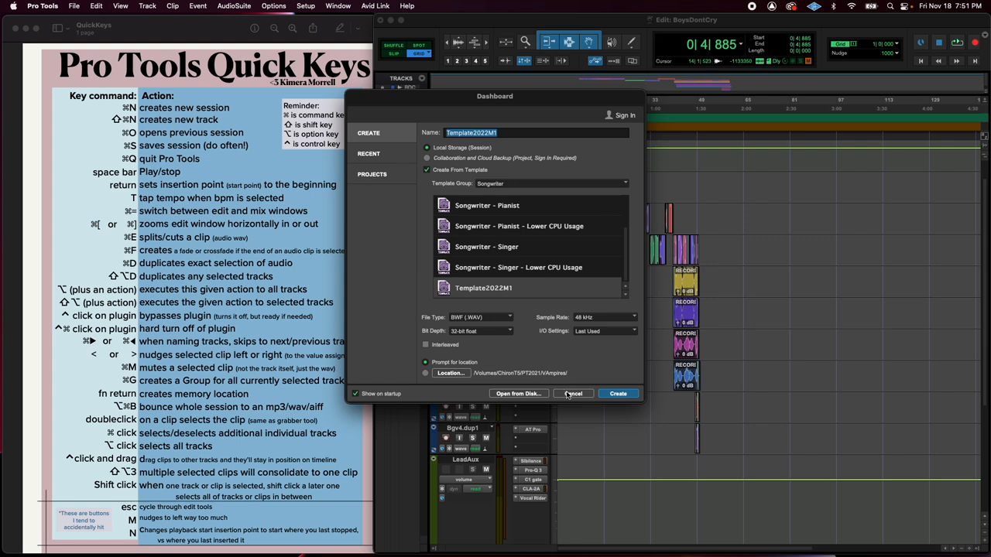
Dismiss the Dashboard and New Tracks dialog unused, then browse to the BoysDontCry session folder.
click(573, 393)
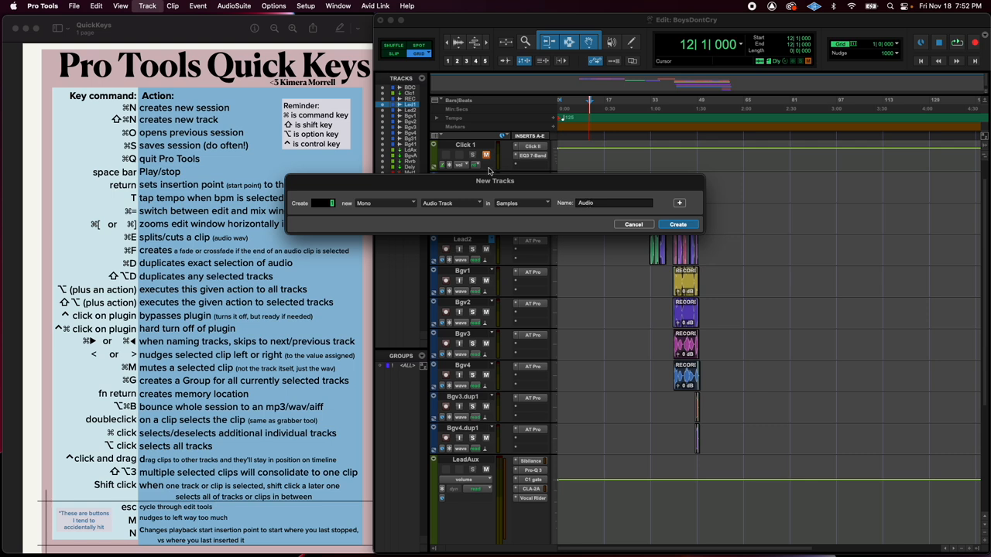
mouse_move(549, 217)
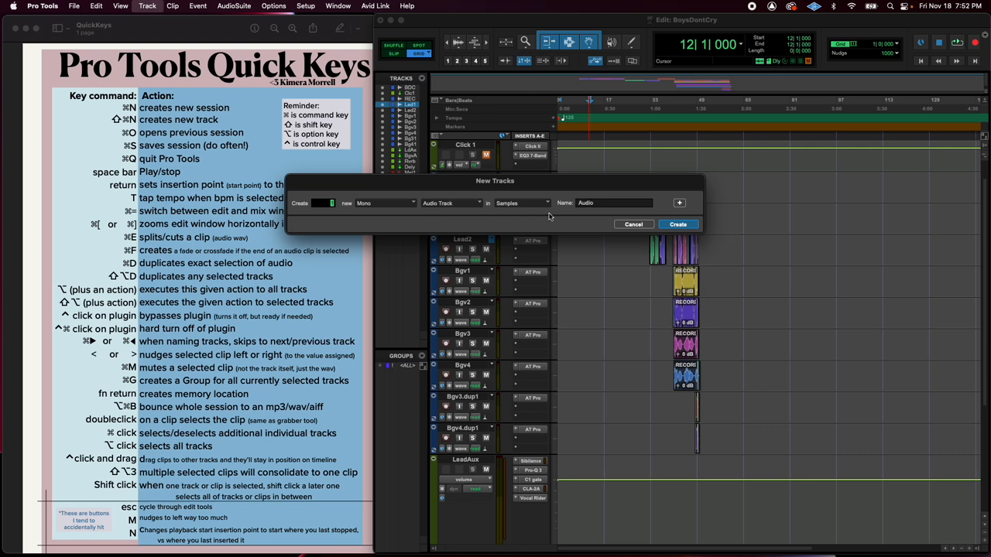
mouse_move(588, 221)
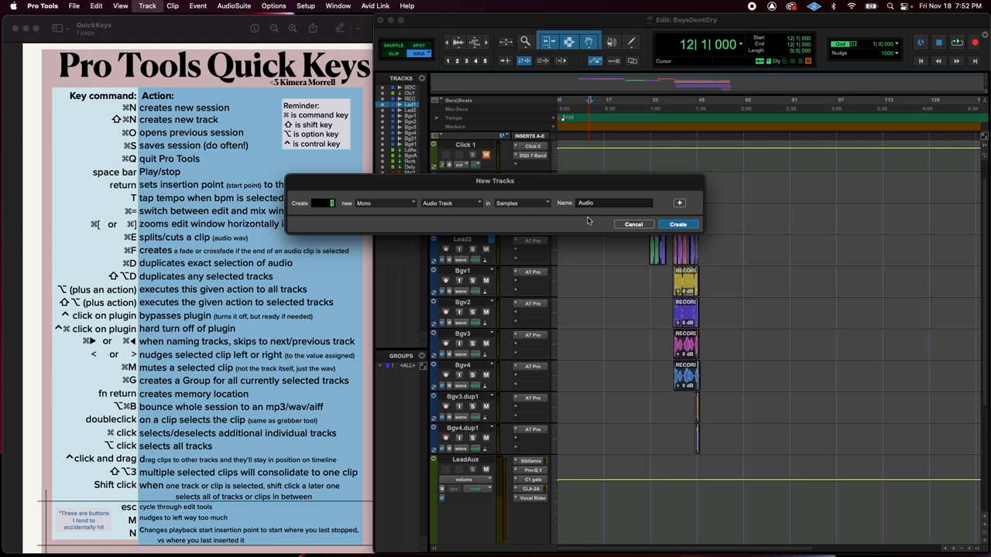
click(679, 202)
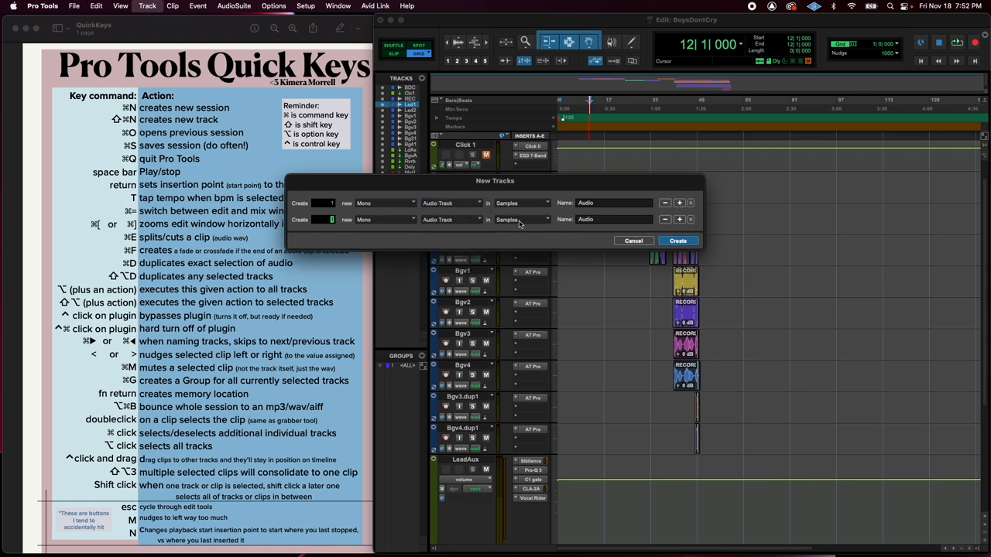
click(677, 241)
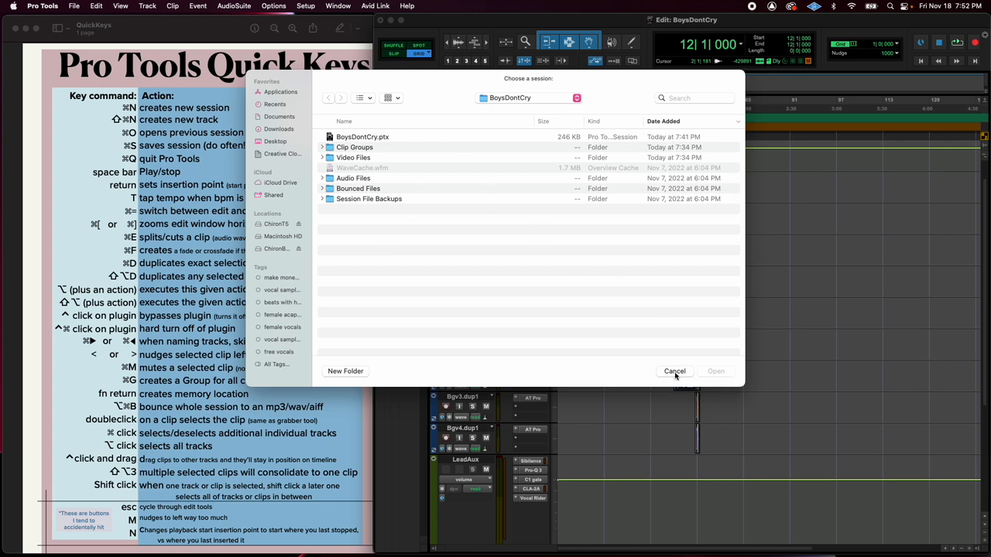
Close the session browser, zoom the timeline in, and dismiss the quit prompt with Don't Save.
click(673, 370)
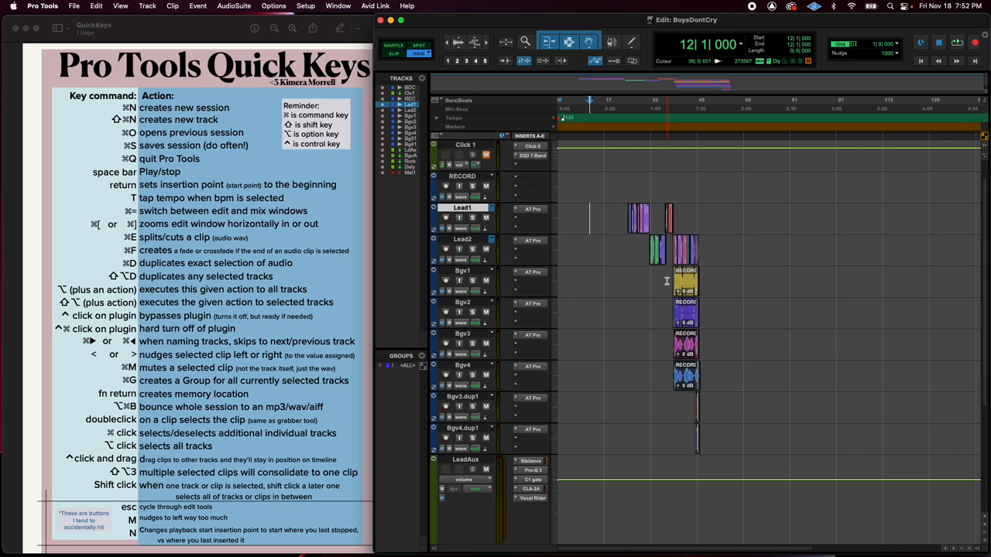
key(cmd+q)
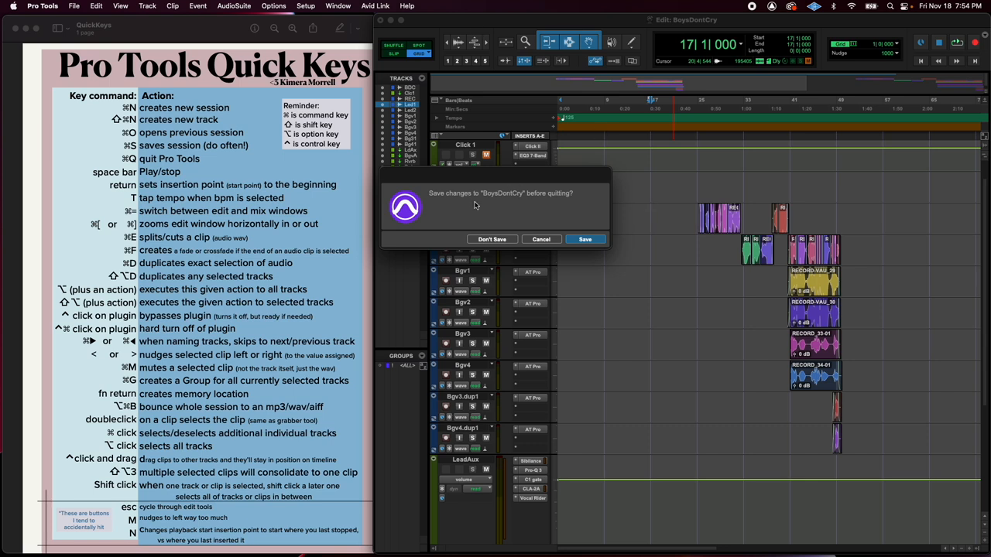
mouse_move(544, 198)
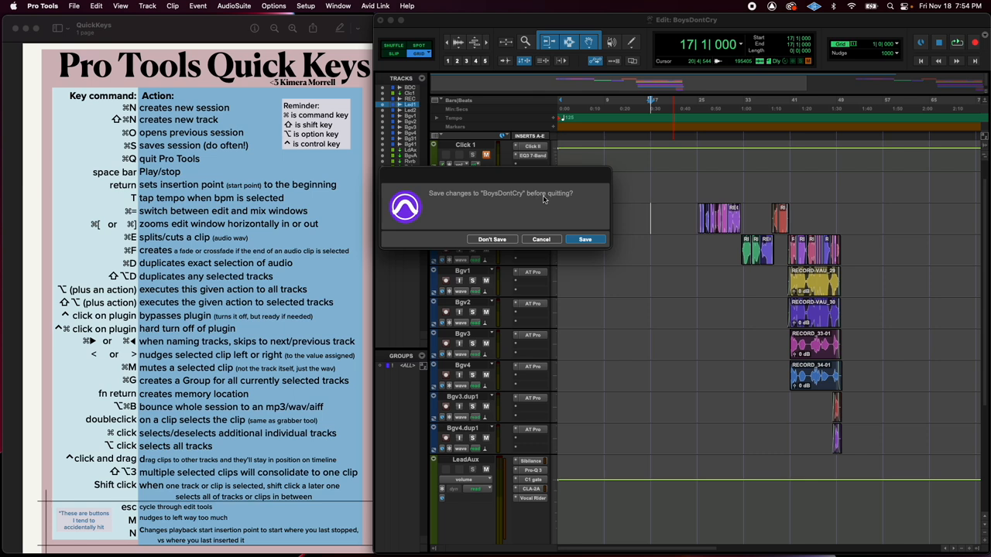
mouse_move(537, 255)
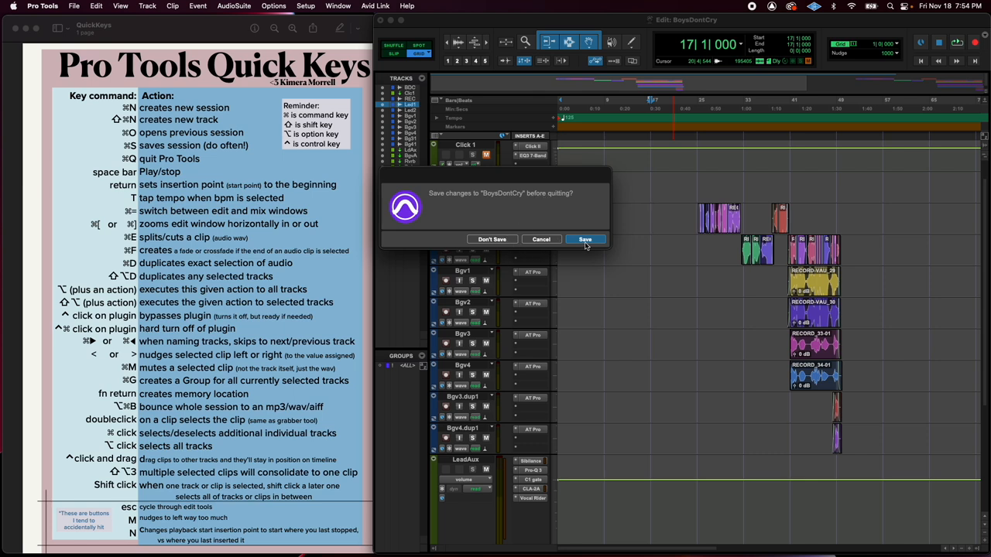
mouse_move(584, 239)
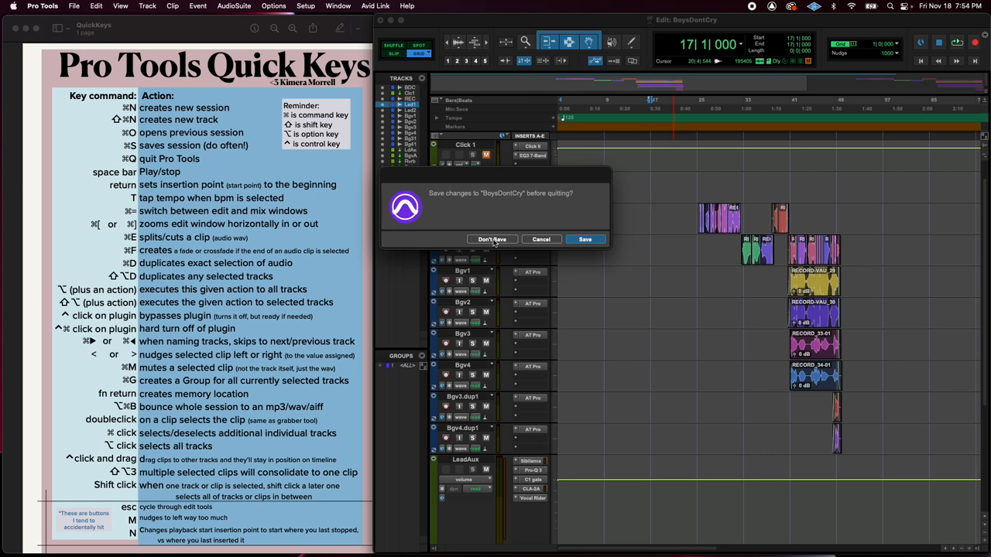
click(492, 239)
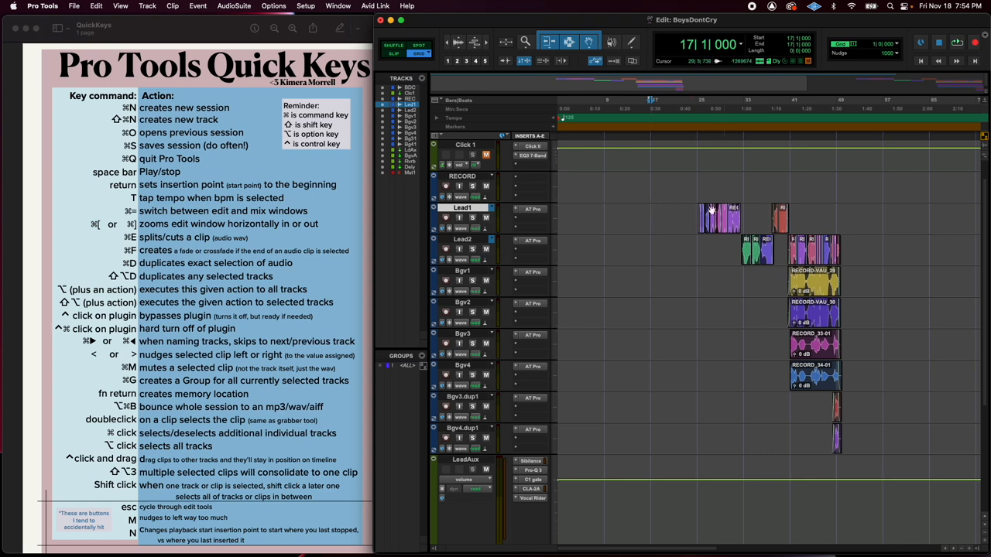
Set the insertion point near bar 26 and add the BoysDntCry_nst instrumental track at top.
click(731, 101)
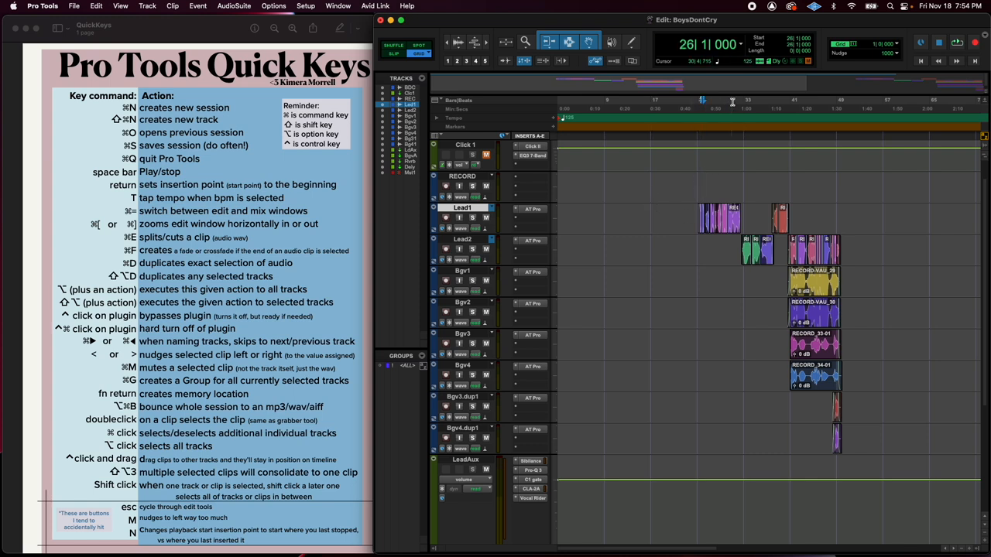
click(701, 106)
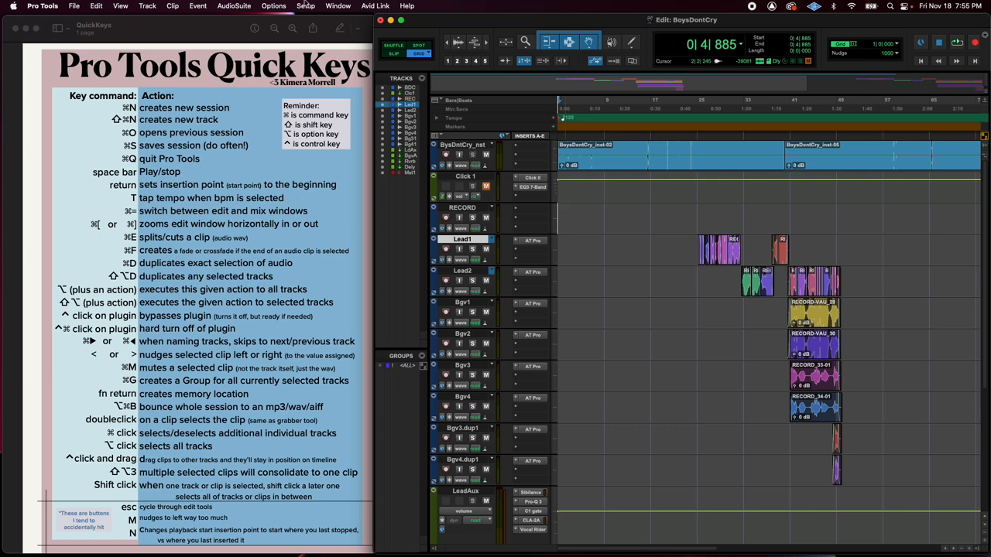
click(338, 5)
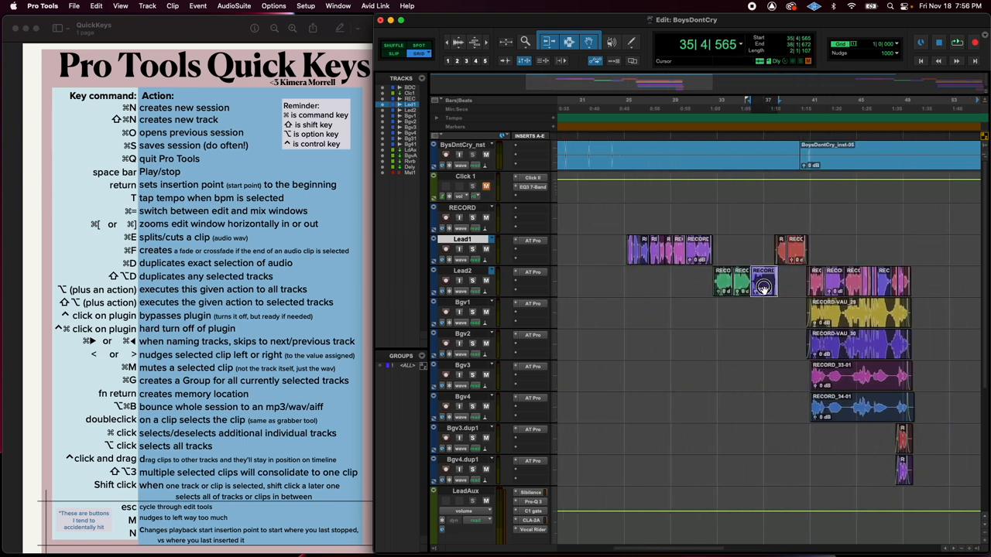
Select a lead vocal clip on the Lead2 track with the Grabber.
click(762, 286)
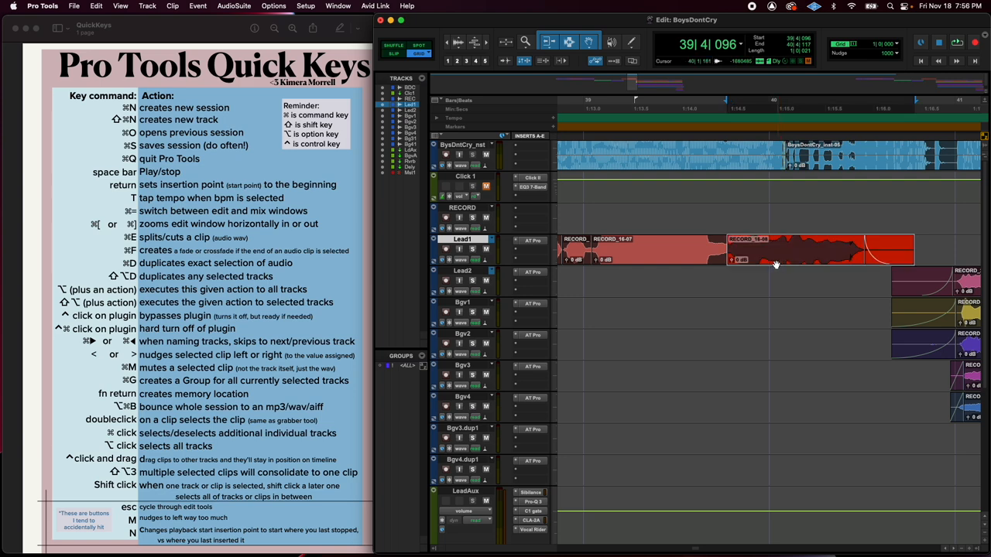
Select the RECORD_16-06 clip on Lead1, then the yellow clip past bar 41.
click(778, 249)
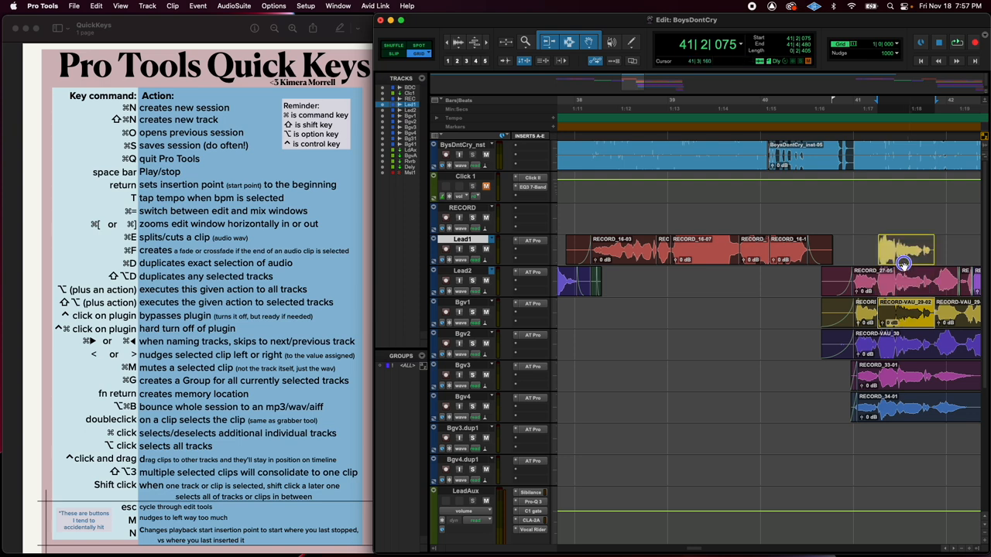
click(905, 275)
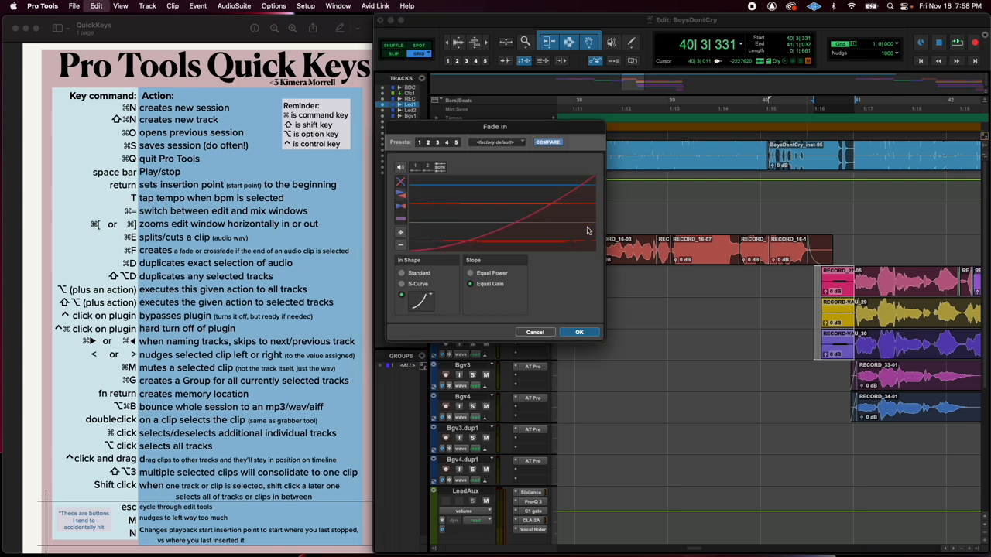
Change the fade-in to the exponential In Shape curve and apply it.
click(422, 302)
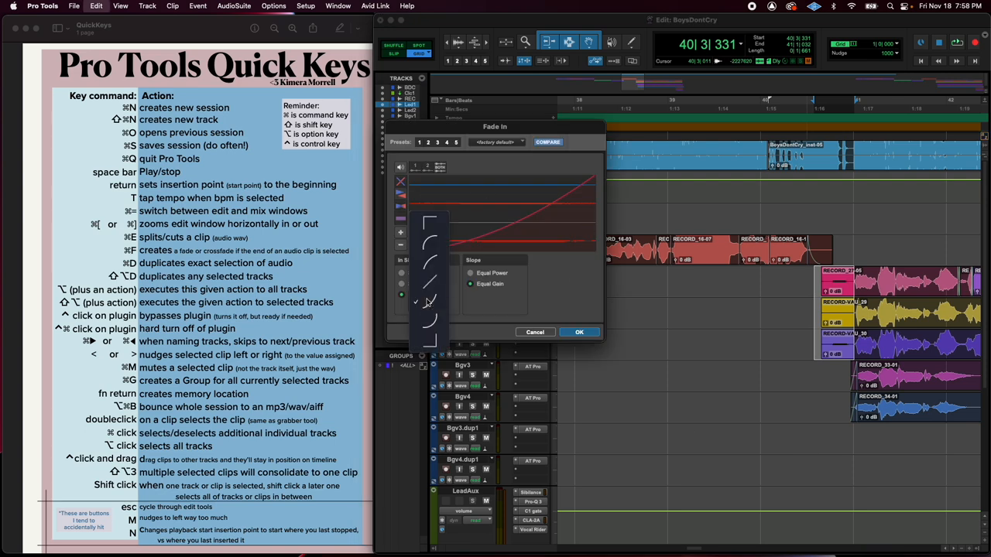
click(429, 319)
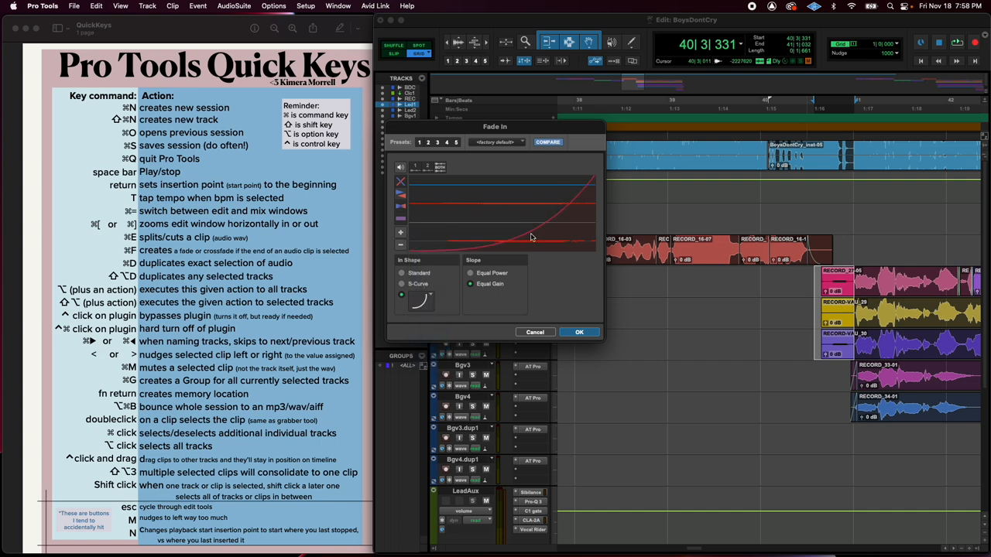
click(579, 332)
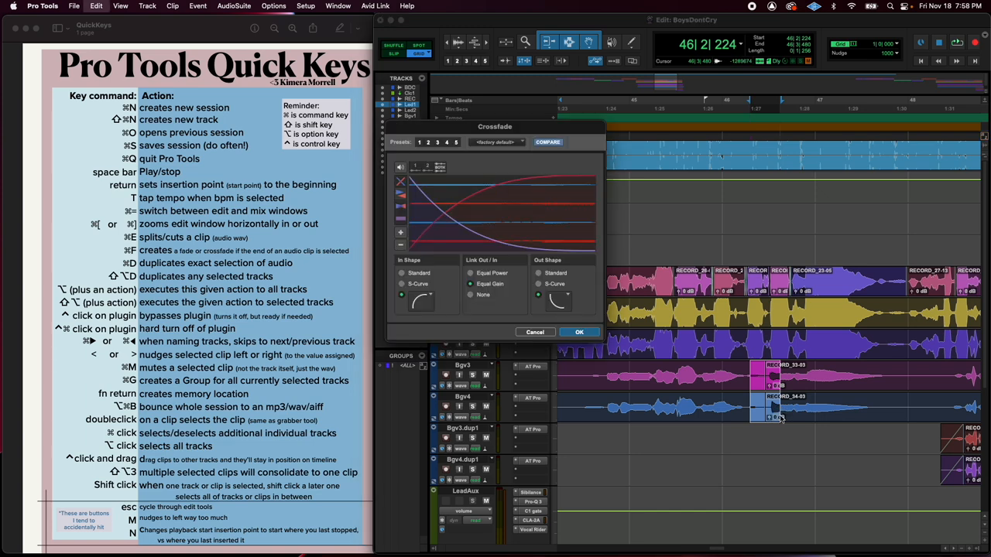
mouse_move(444, 193)
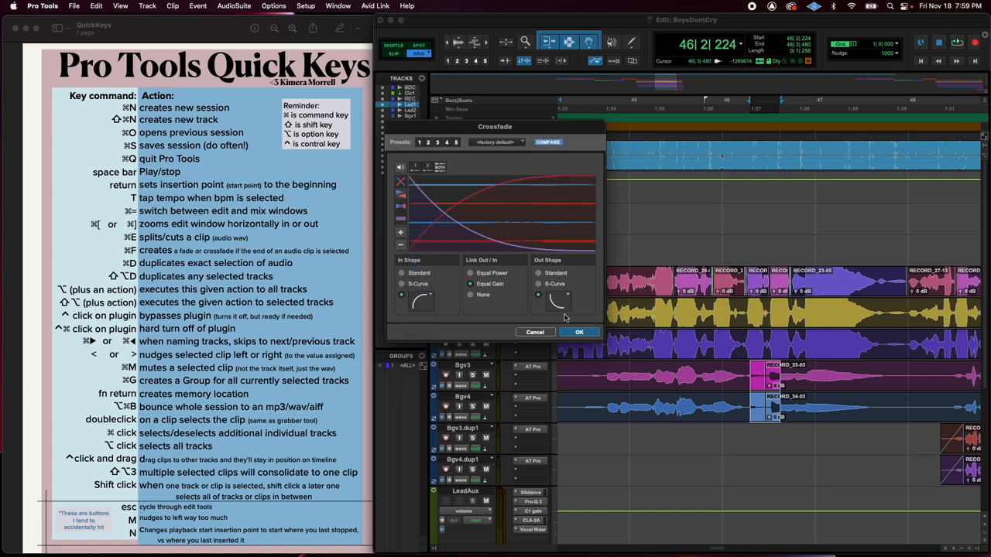
mouse_move(470, 209)
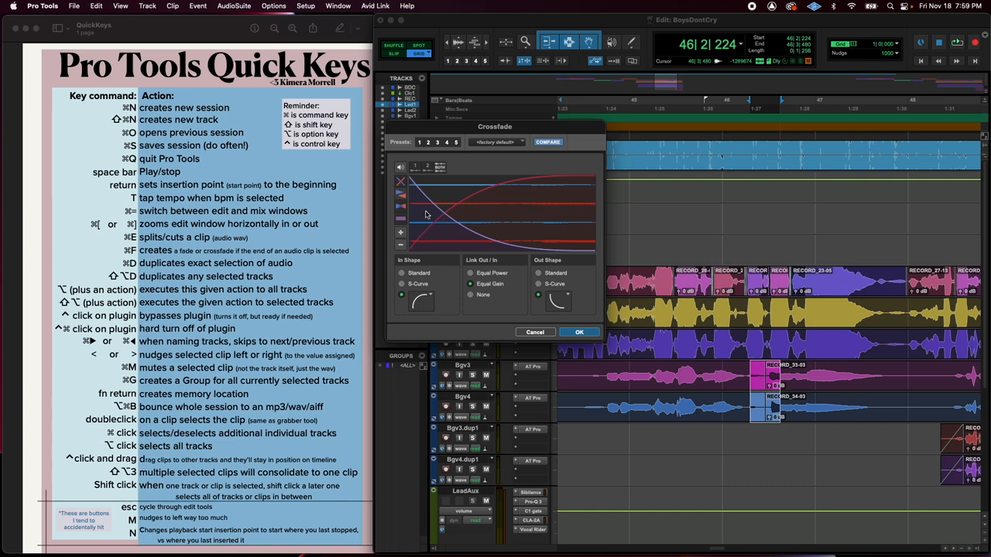
mouse_move(546, 217)
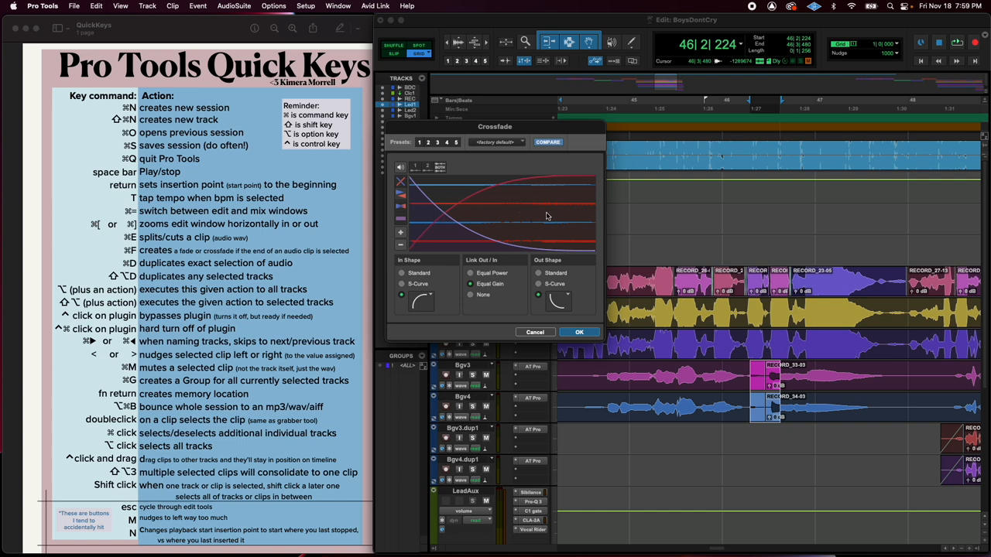
mouse_move(478, 225)
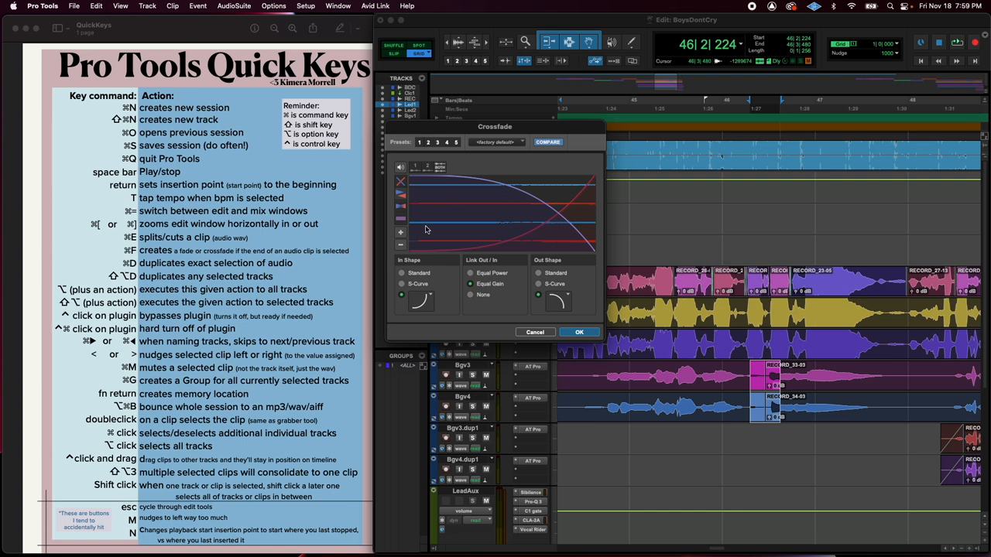
mouse_move(412, 240)
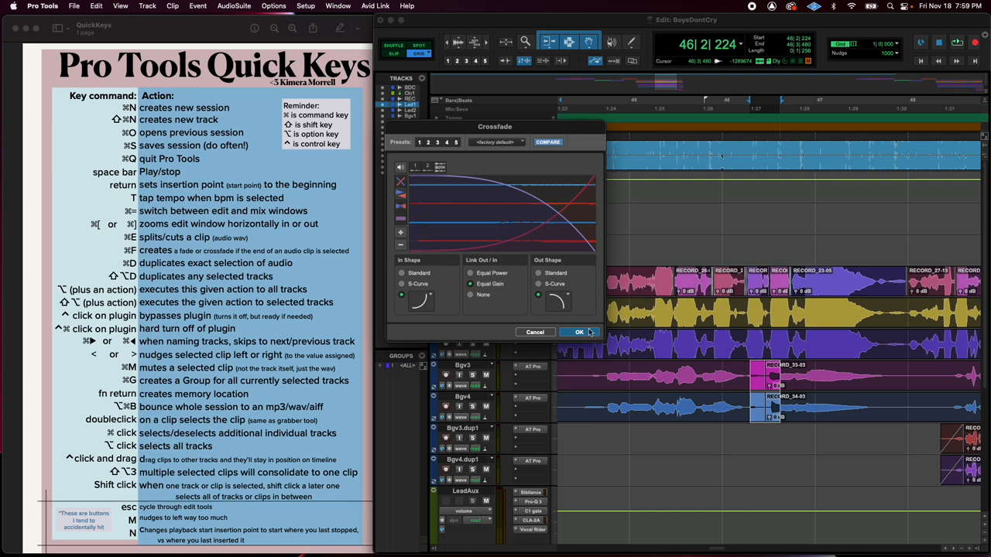
Confirm the reshaped crossfade between the Bgv3 and Bgv4 clips near bar 46.
click(579, 332)
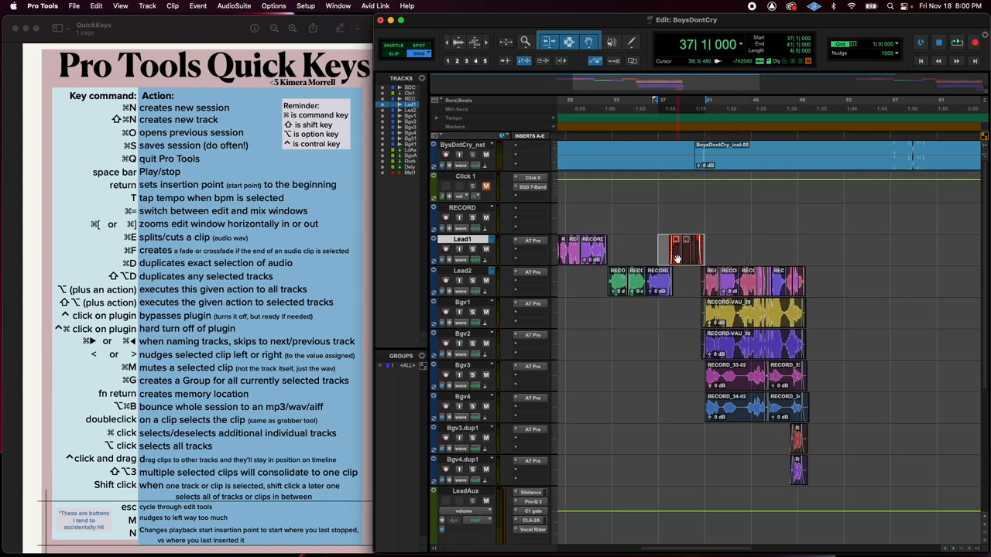
Select the short red clip on Lead1 near bar 38 with the Grabber.
click(681, 250)
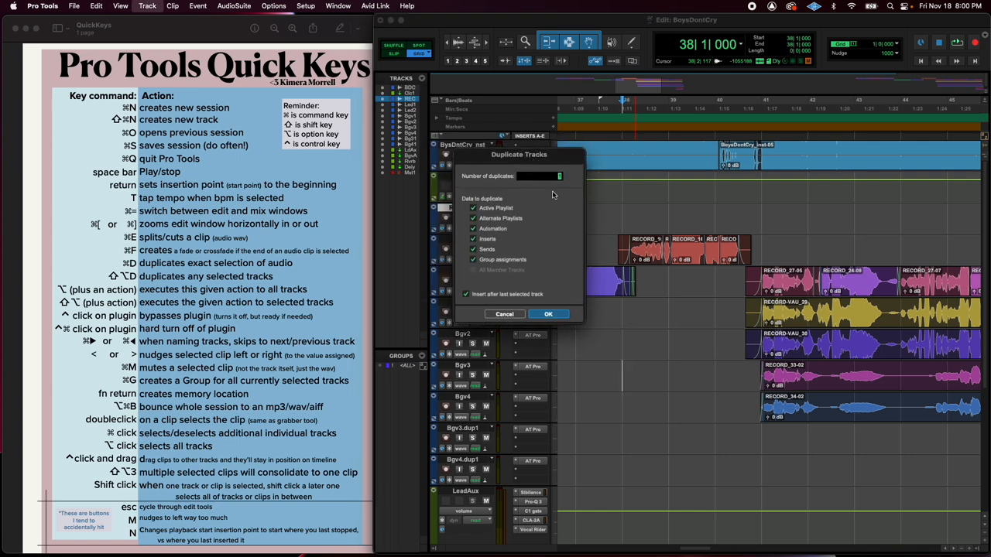
mouse_move(518, 227)
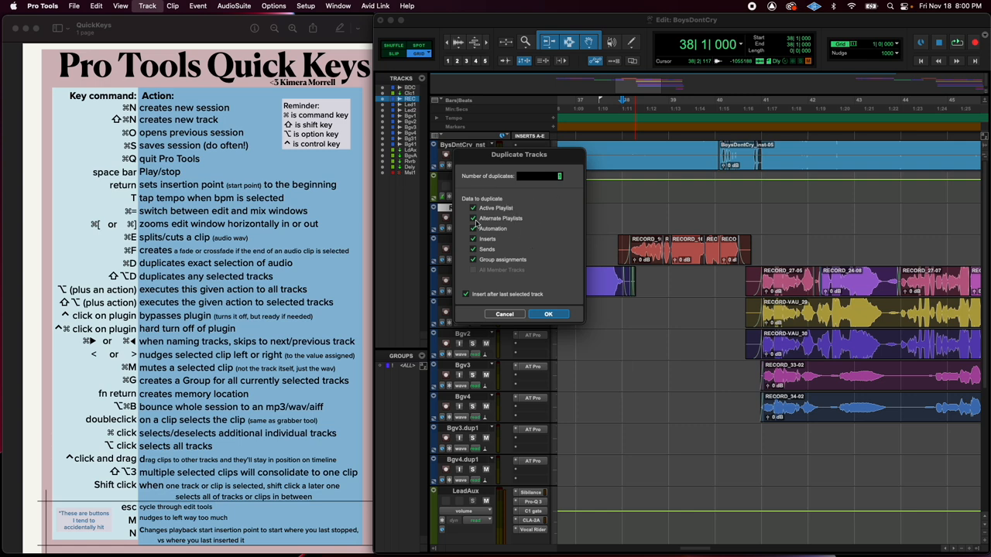
mouse_move(517, 175)
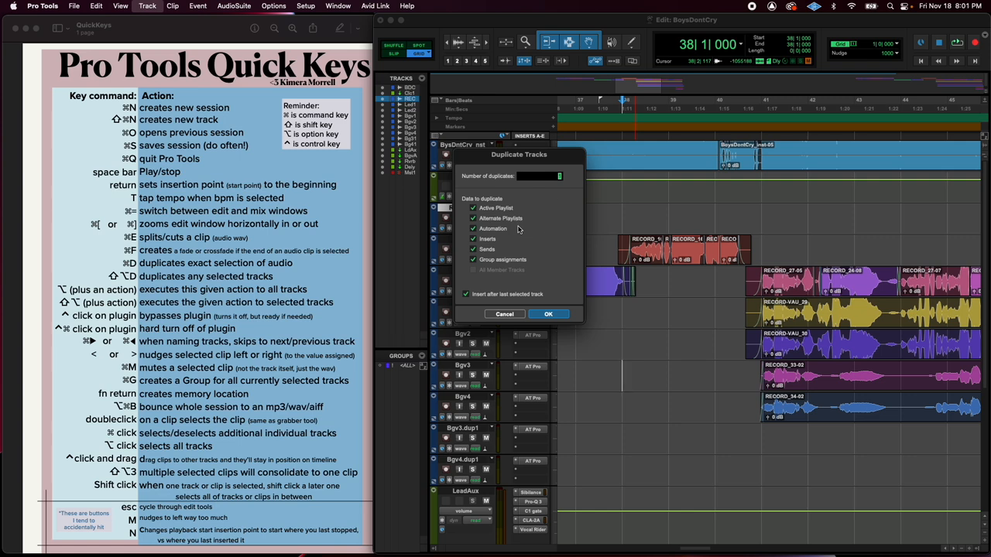
Duplicate the Lead1 track with the Active Playlist option included.
click(472, 208)
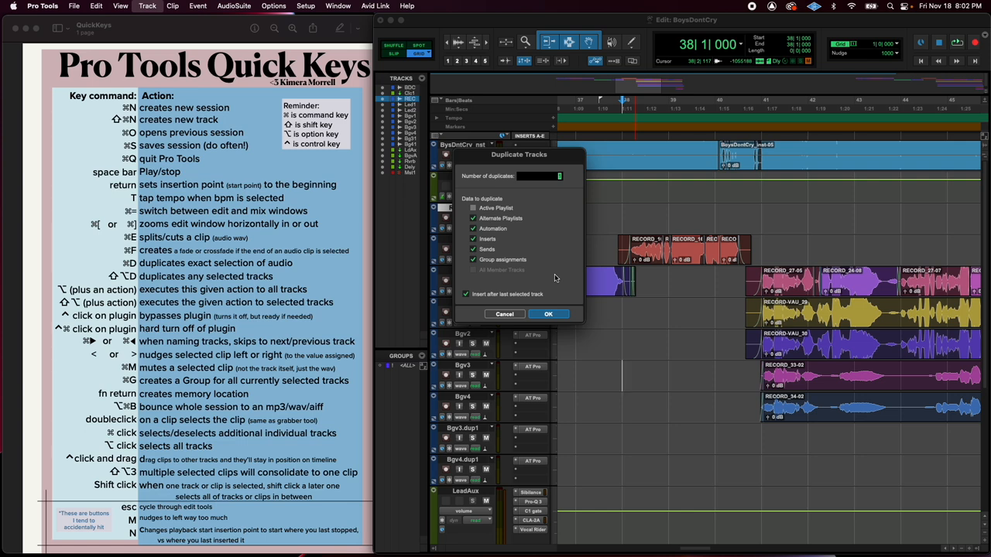
mouse_move(521, 233)
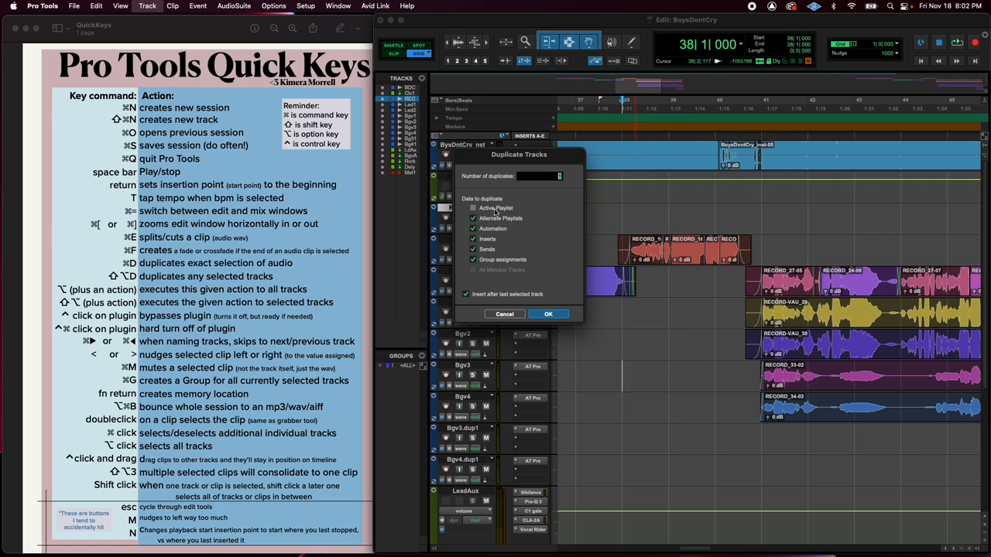
click(548, 314)
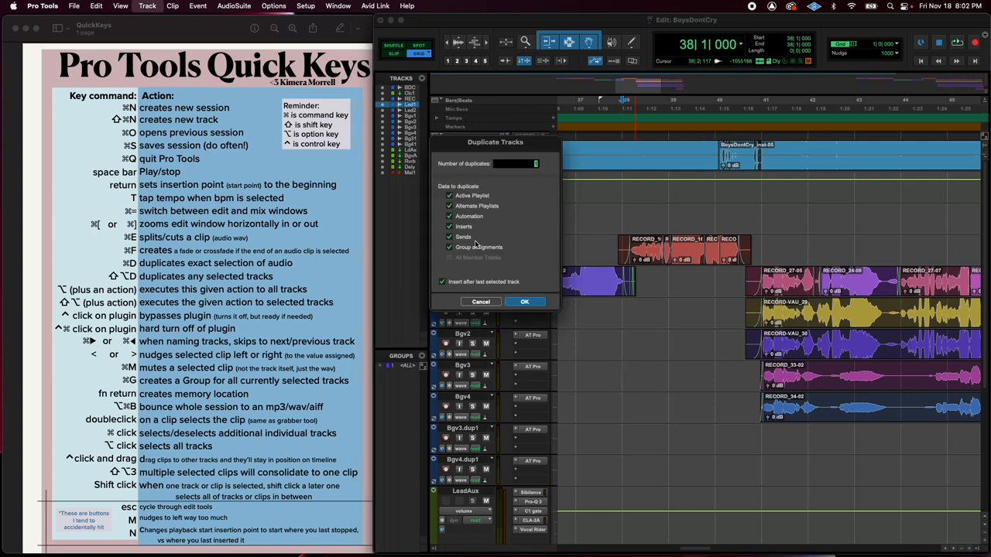
click(525, 301)
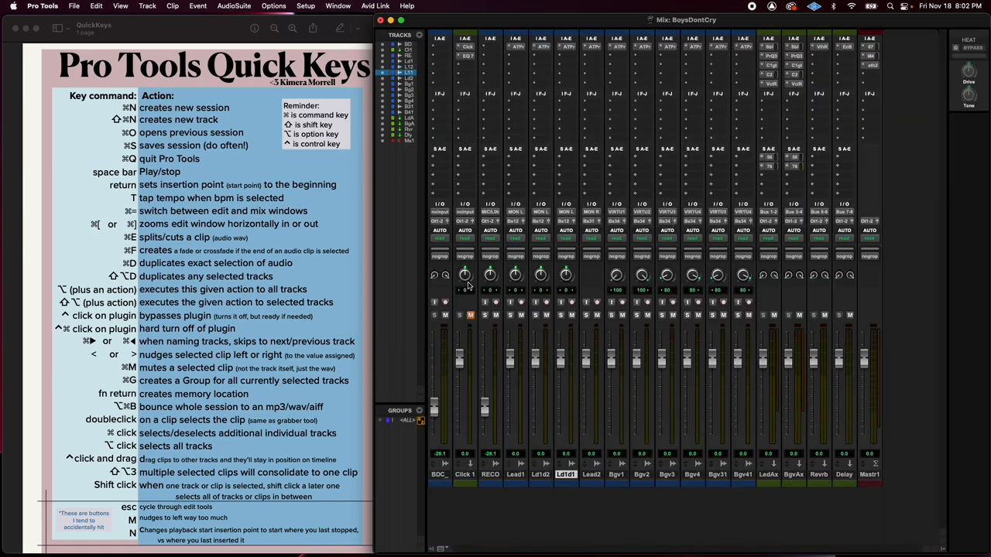
mouse_move(567, 225)
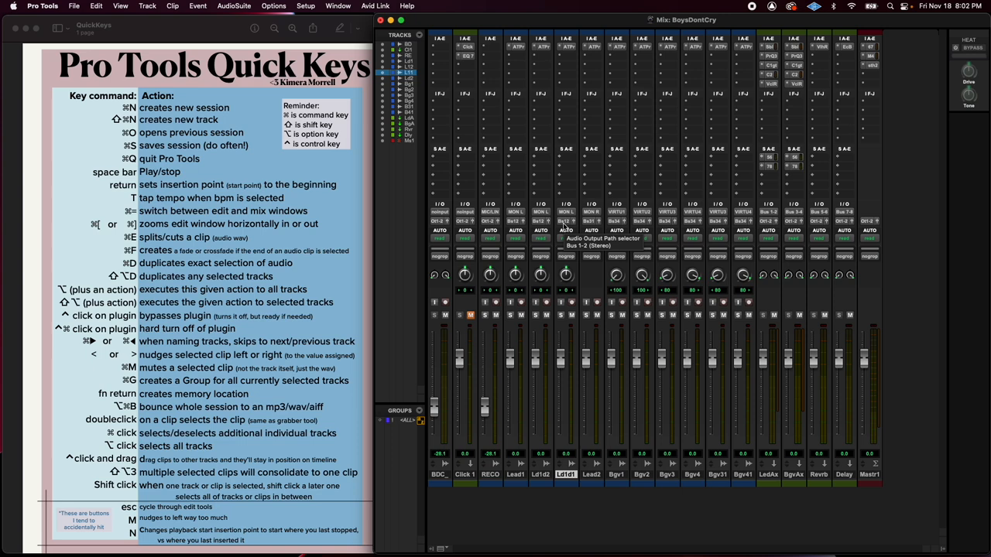
mouse_move(553, 55)
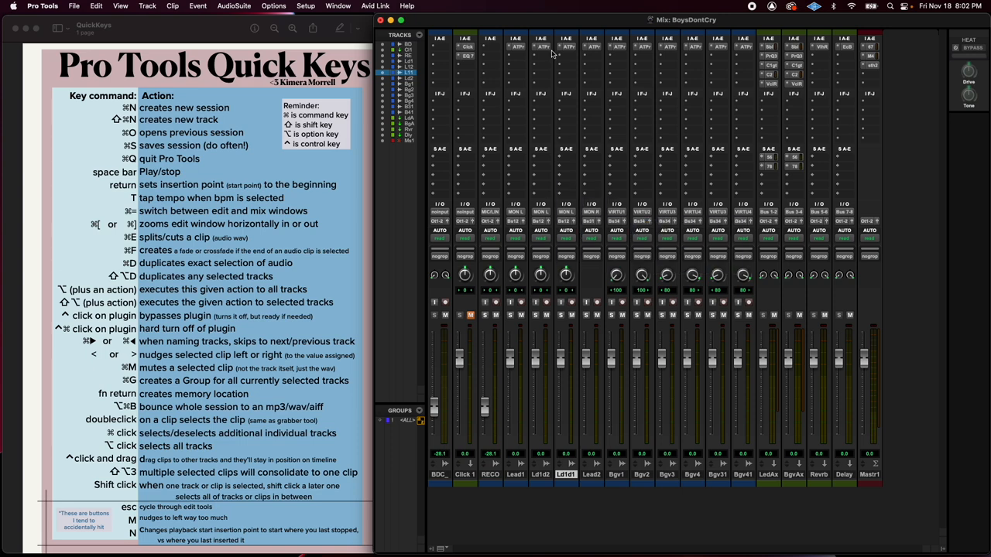
mouse_move(542, 110)
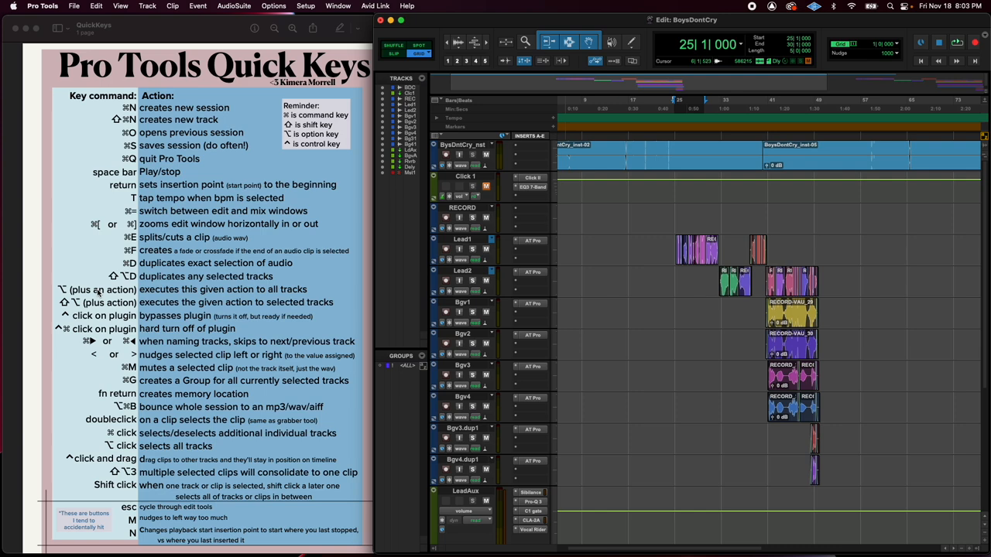
mouse_move(98, 293)
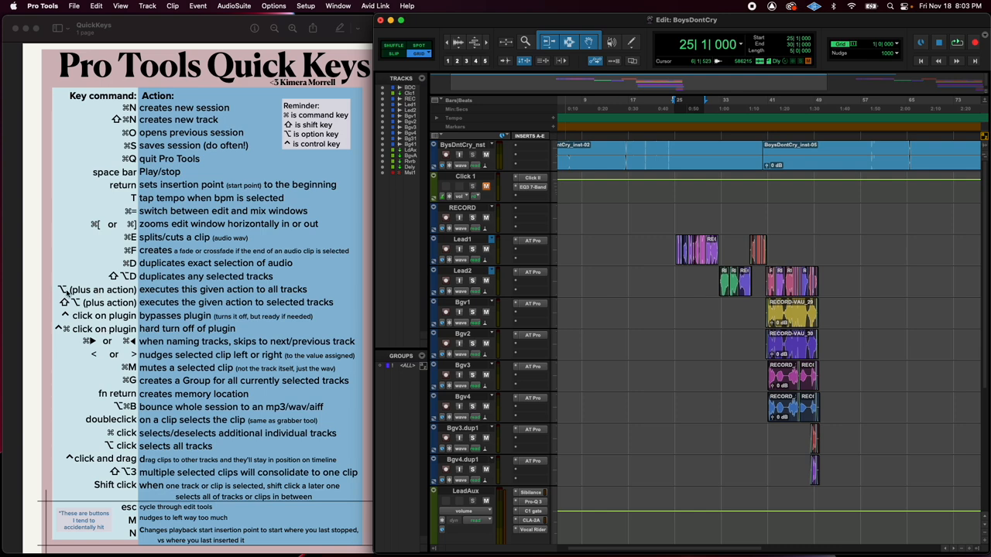
mouse_move(71, 294)
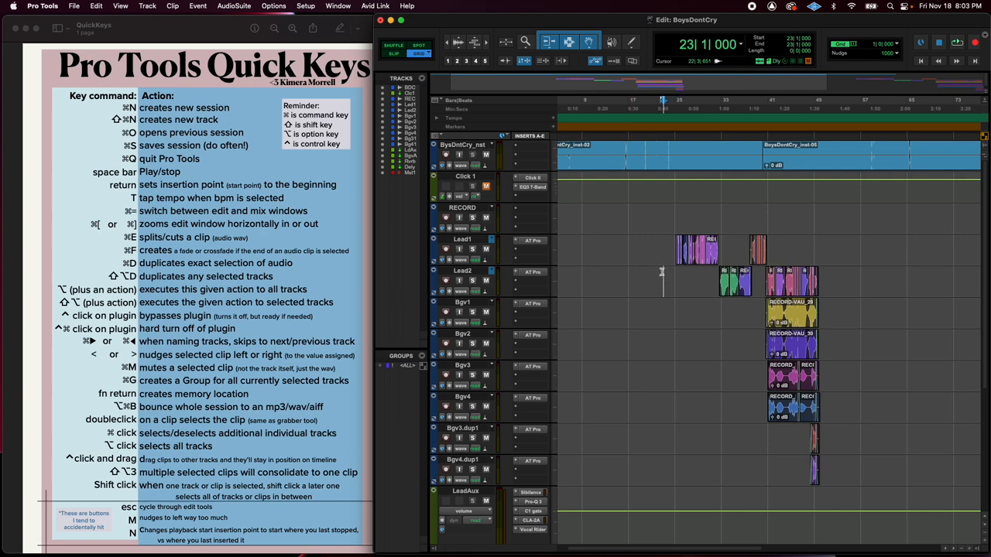
Switch from the Mix window back to the Edit window with Cmd+=.
key(cmd+=)
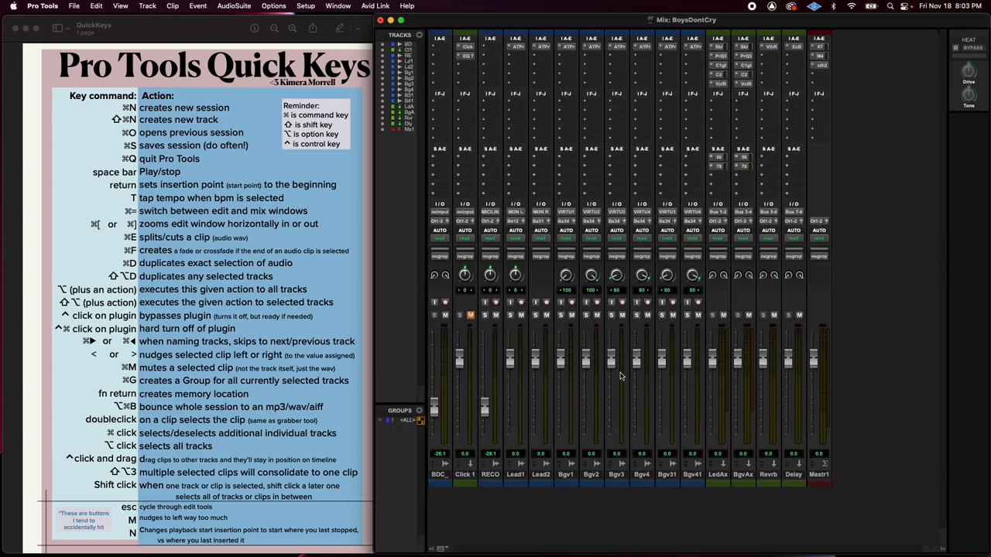
mouse_move(513, 317)
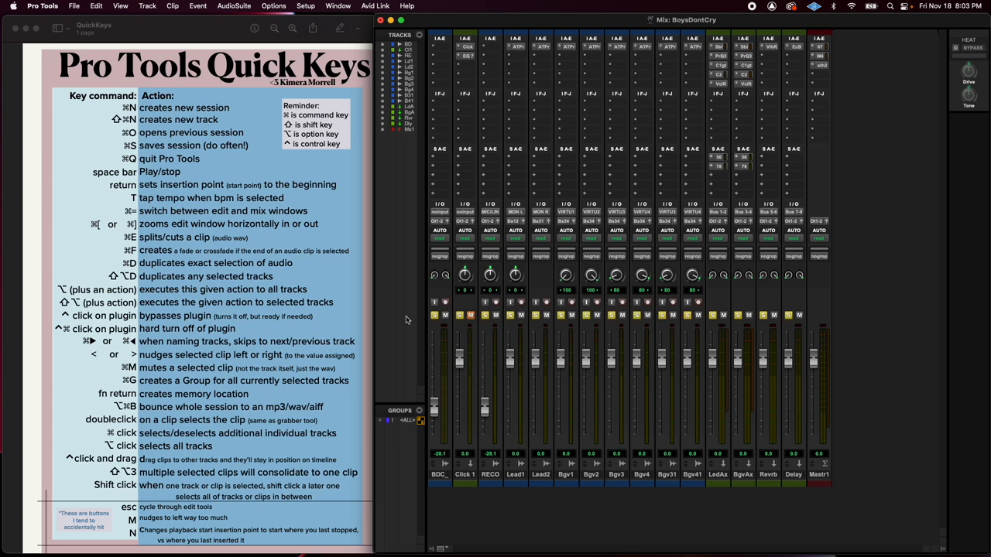
Clear all track solos, return to the Mix window, and bring up BDC's output choices.
click(637, 316)
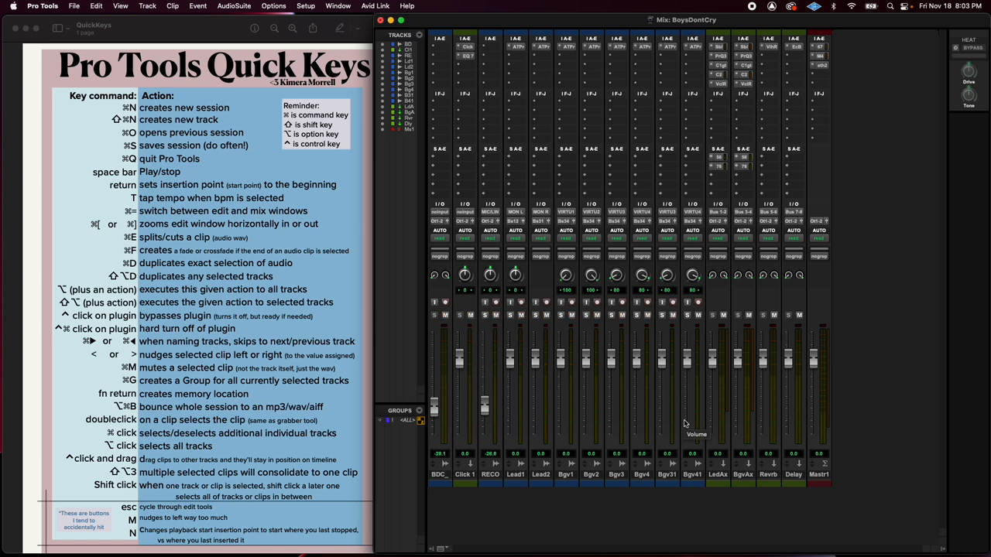
mouse_move(504, 412)
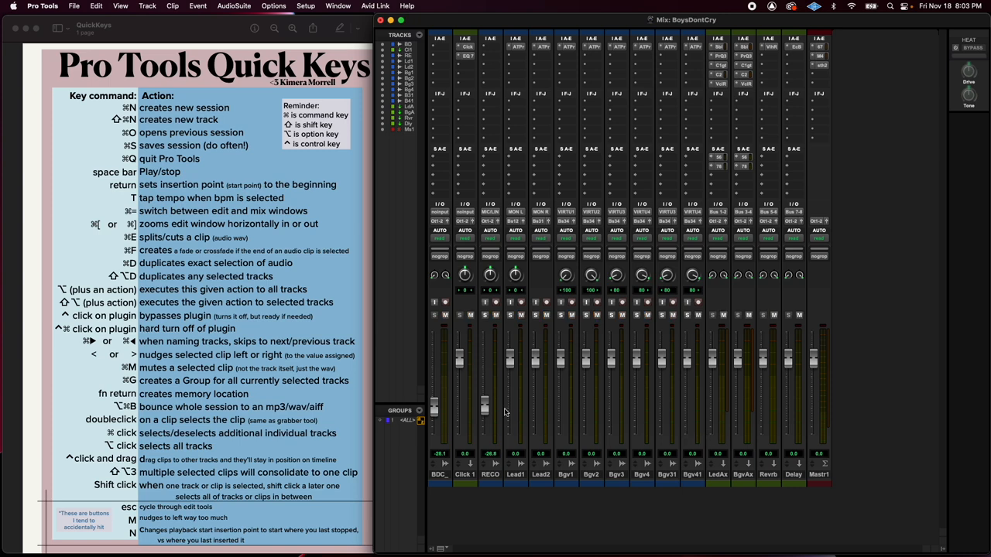
mouse_move(483, 404)
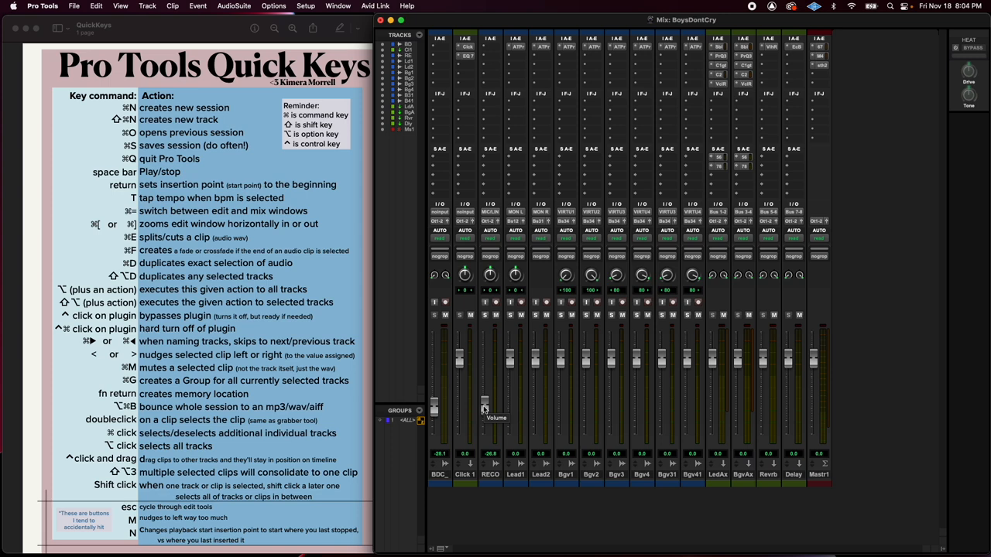
mouse_move(590, 276)
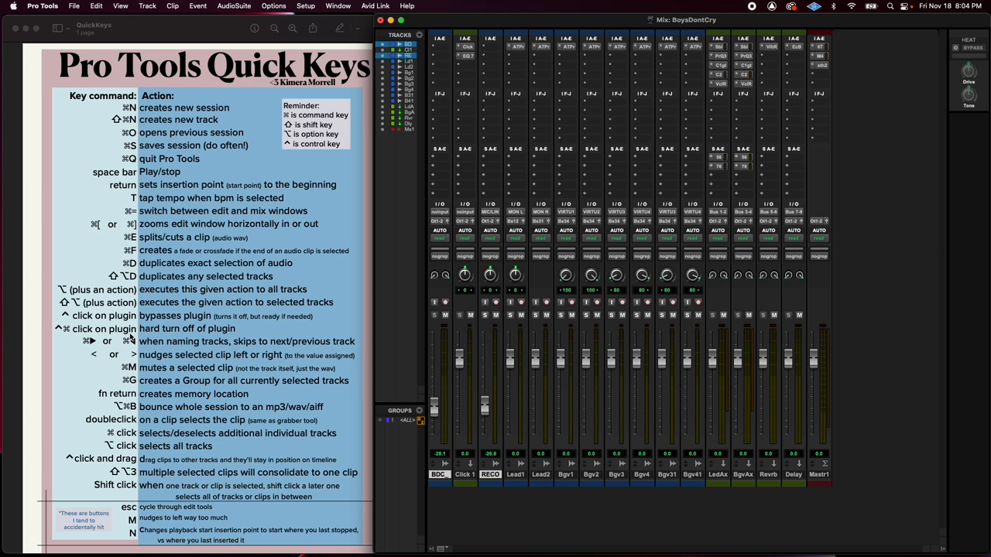
mouse_move(181, 374)
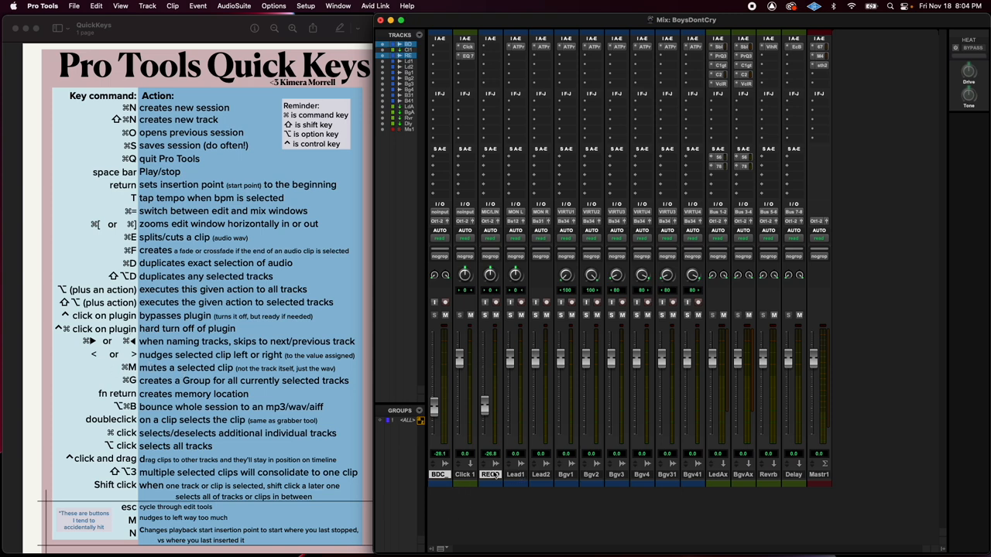
mouse_move(485, 408)
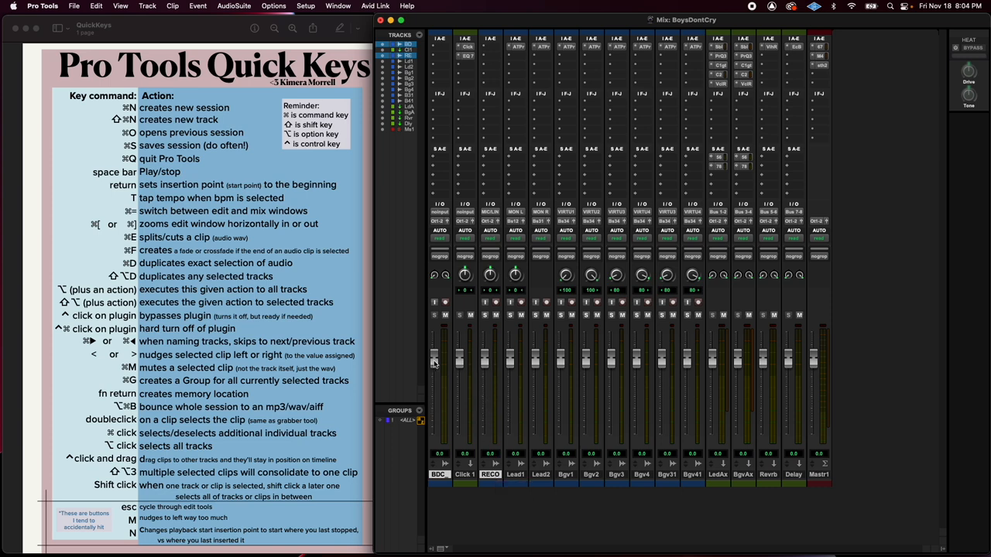
mouse_move(483, 368)
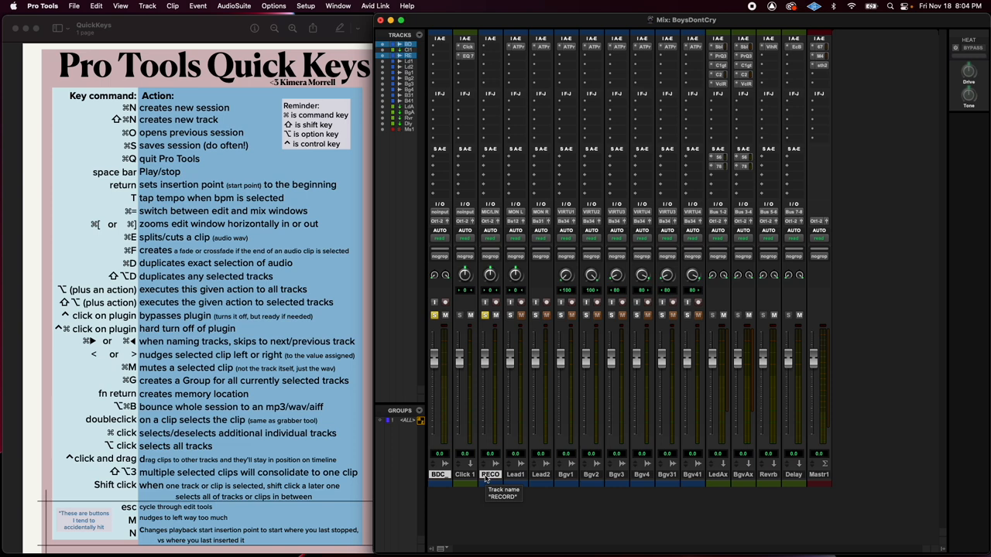
mouse_move(566, 190)
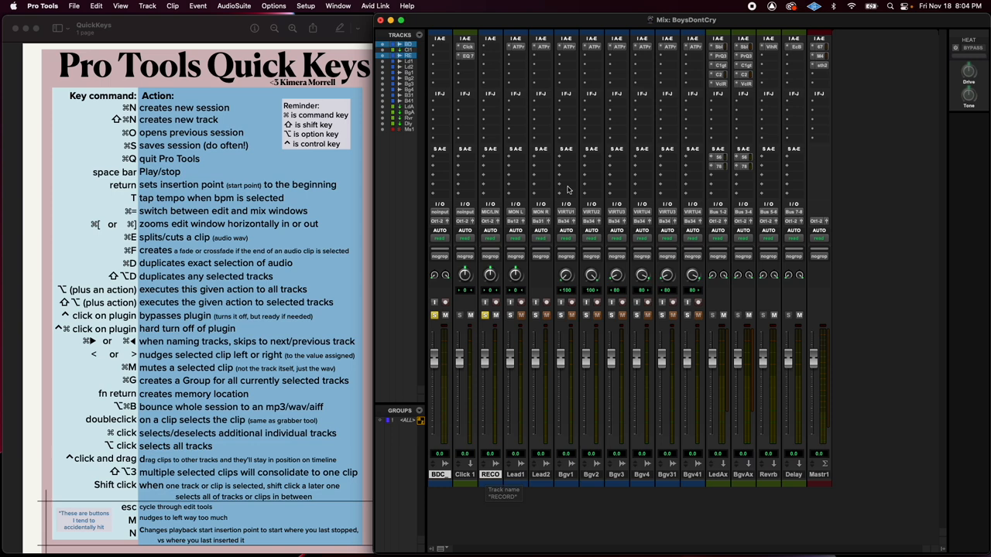
mouse_move(549, 344)
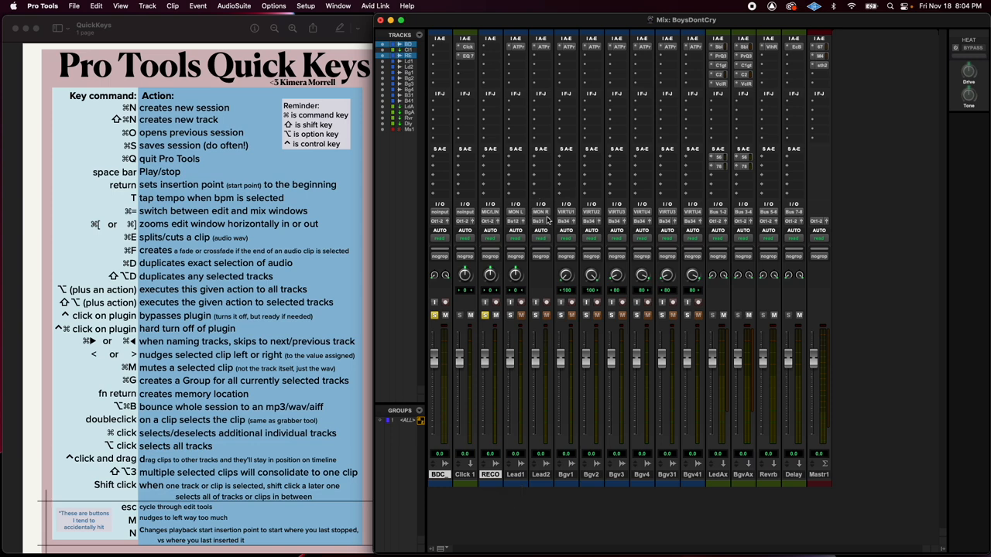
mouse_move(541, 211)
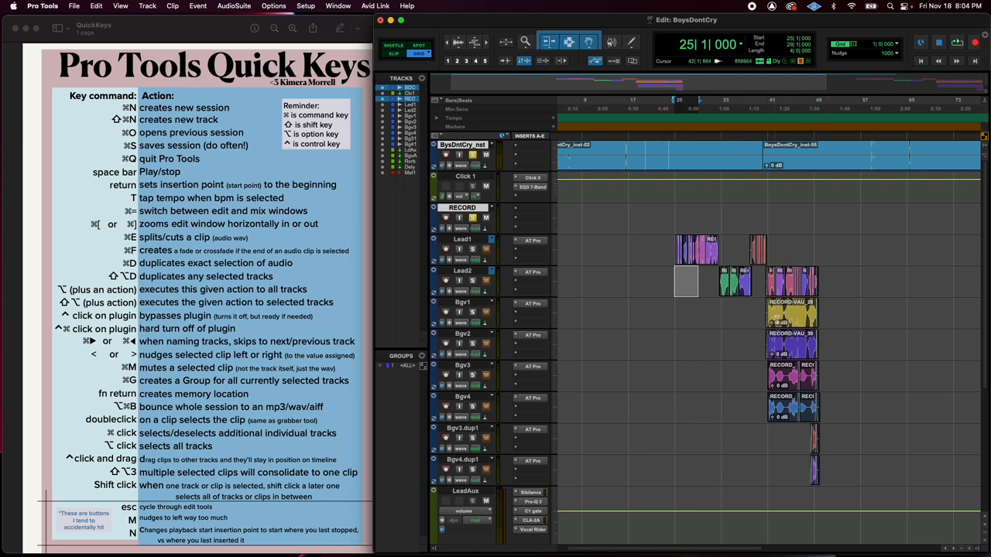
key(cmd+=)
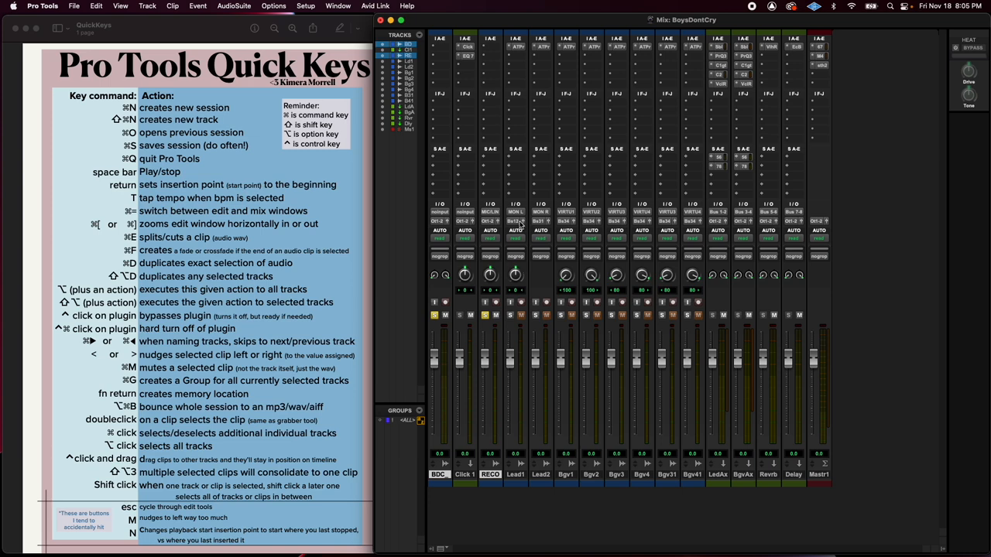
click(516, 211)
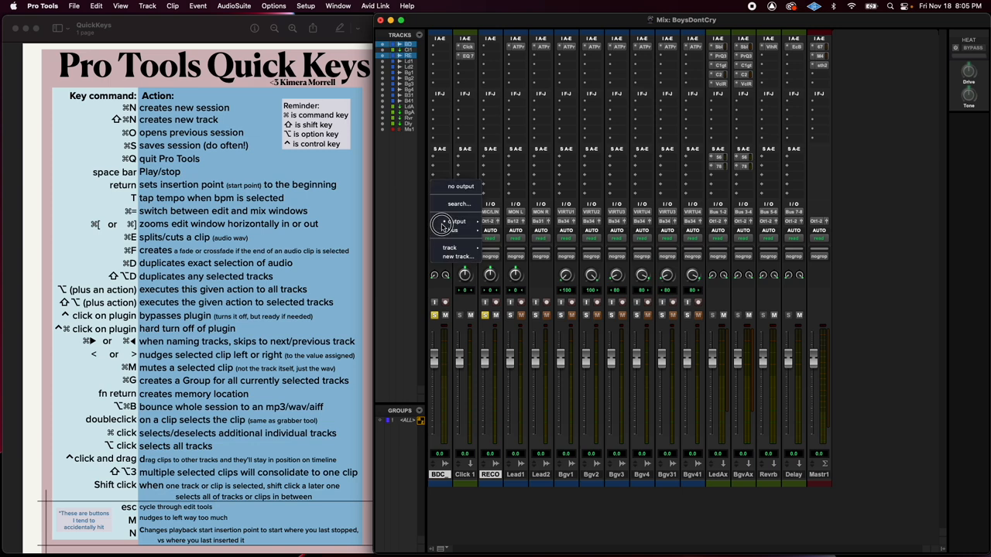
Send the BDC track's output to Bus 9-10 (Stereo) from the bus 1-128 submenu.
click(456, 231)
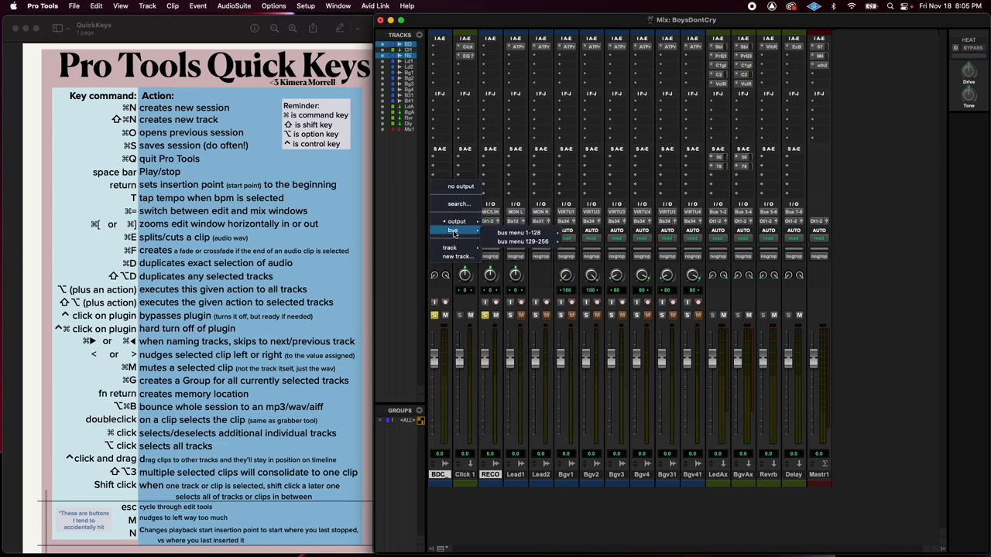
click(518, 232)
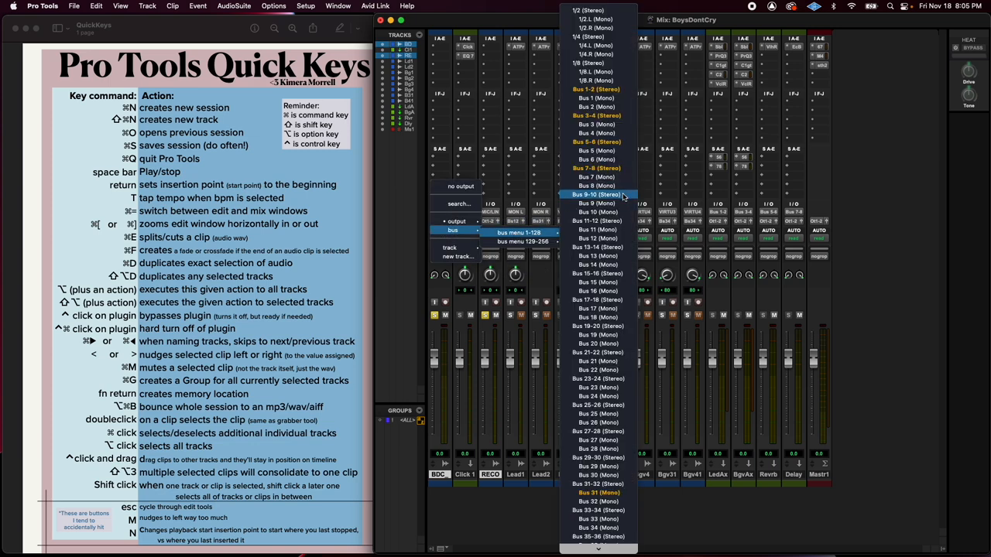
click(596, 194)
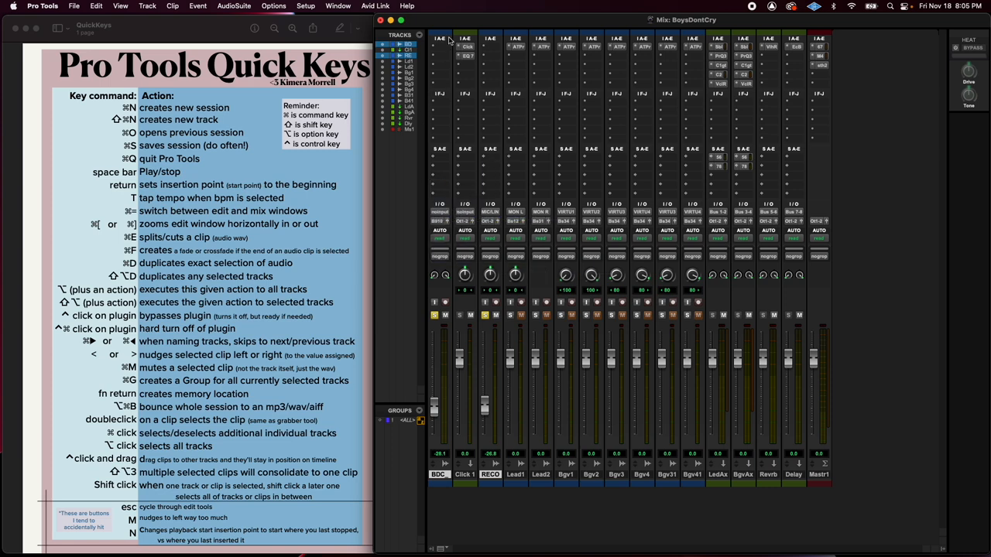
mouse_move(585, 155)
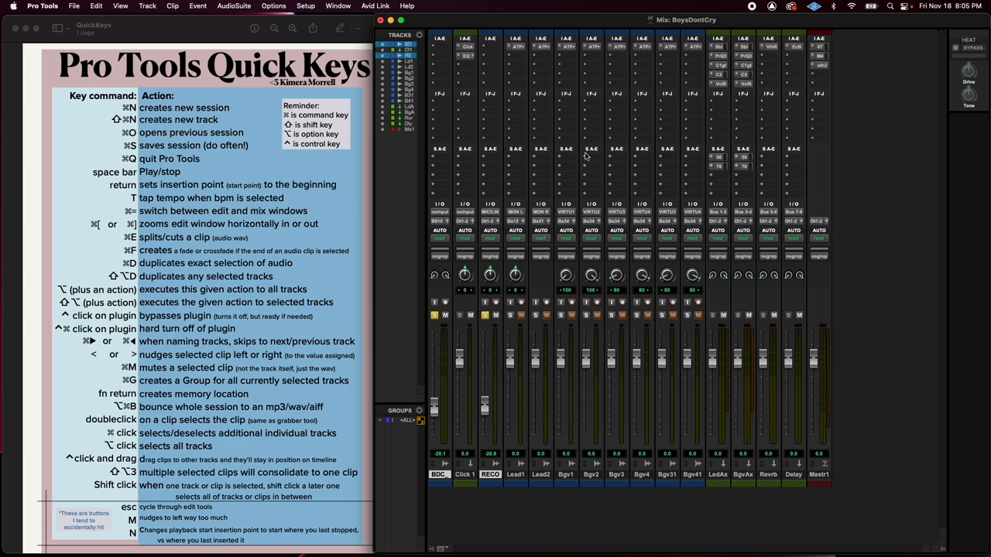
mouse_move(586, 155)
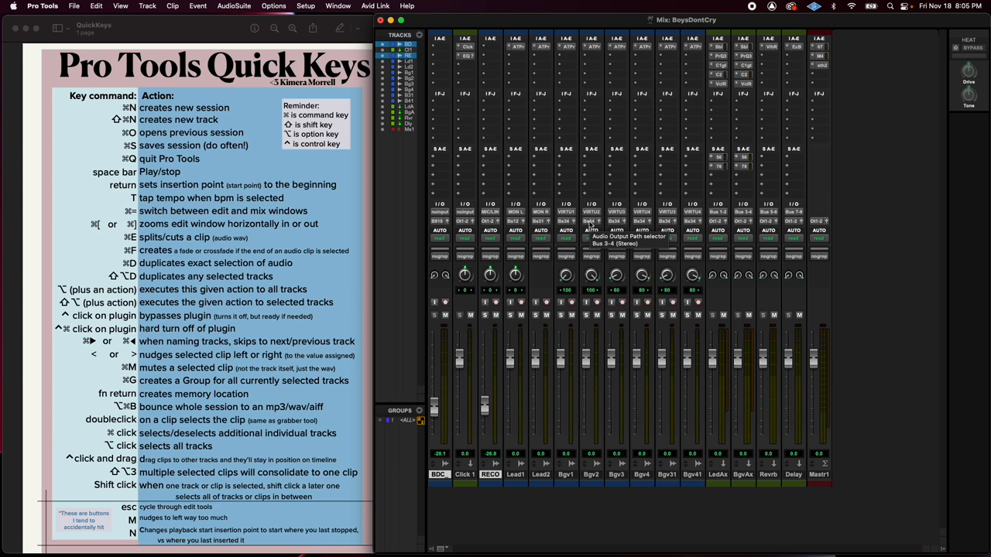
click(591, 221)
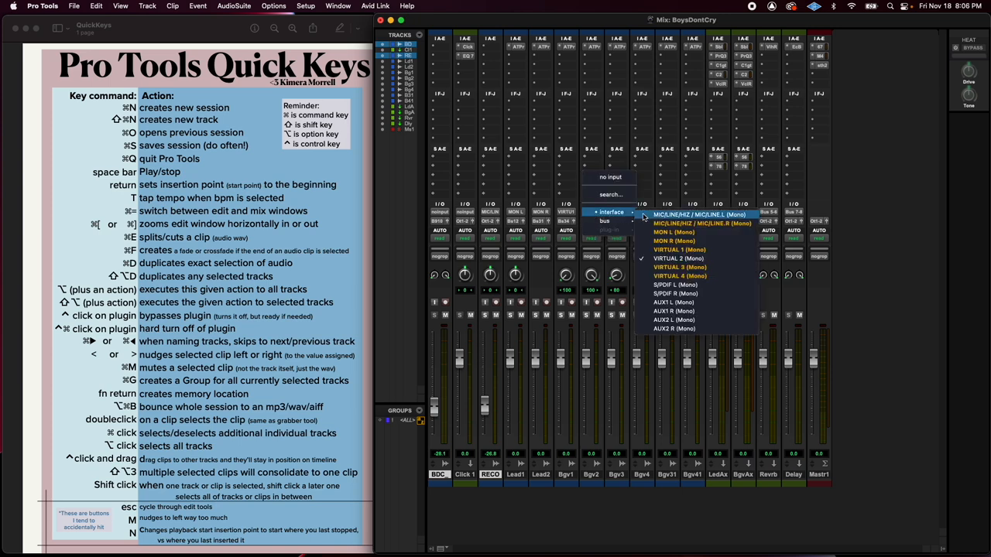
click(606, 220)
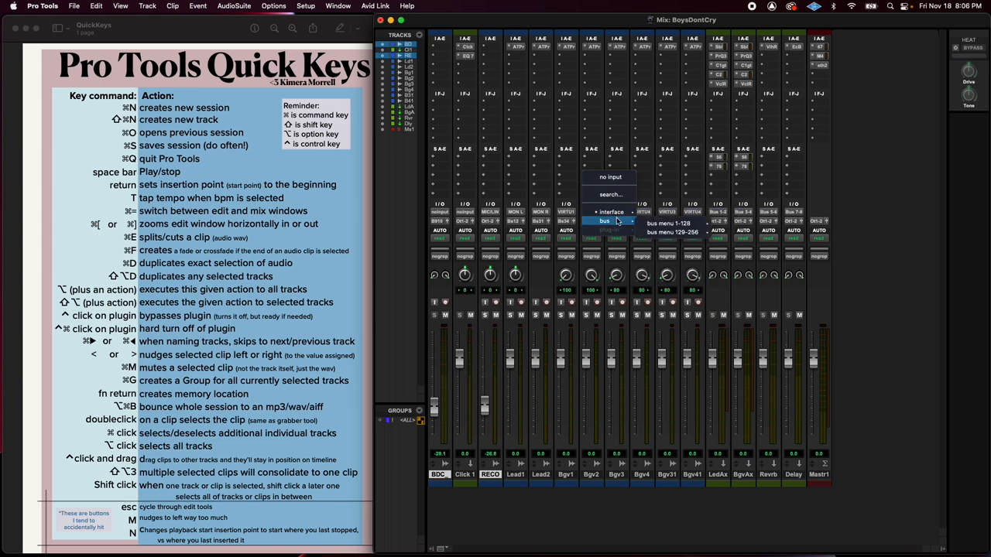
click(671, 223)
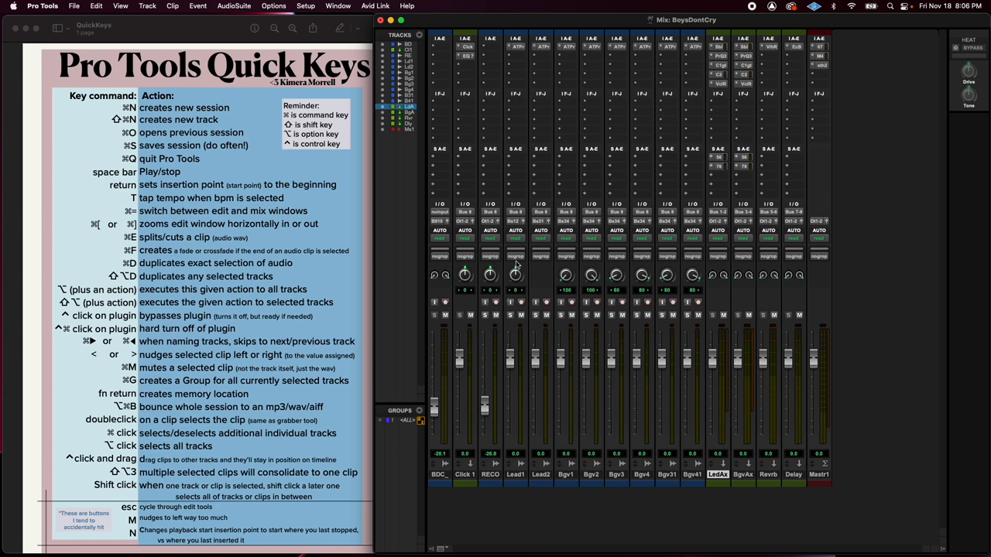
mouse_move(559, 226)
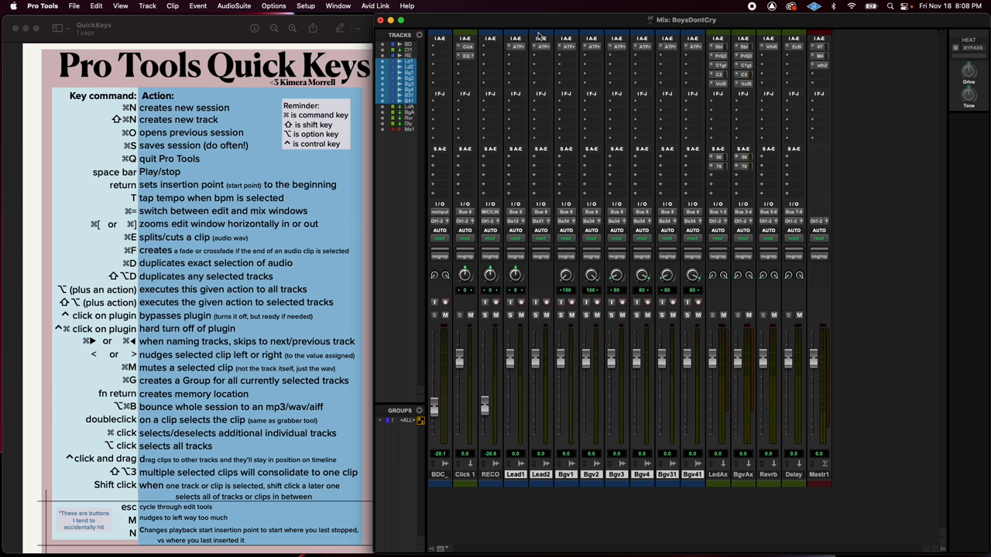
mouse_move(520, 49)
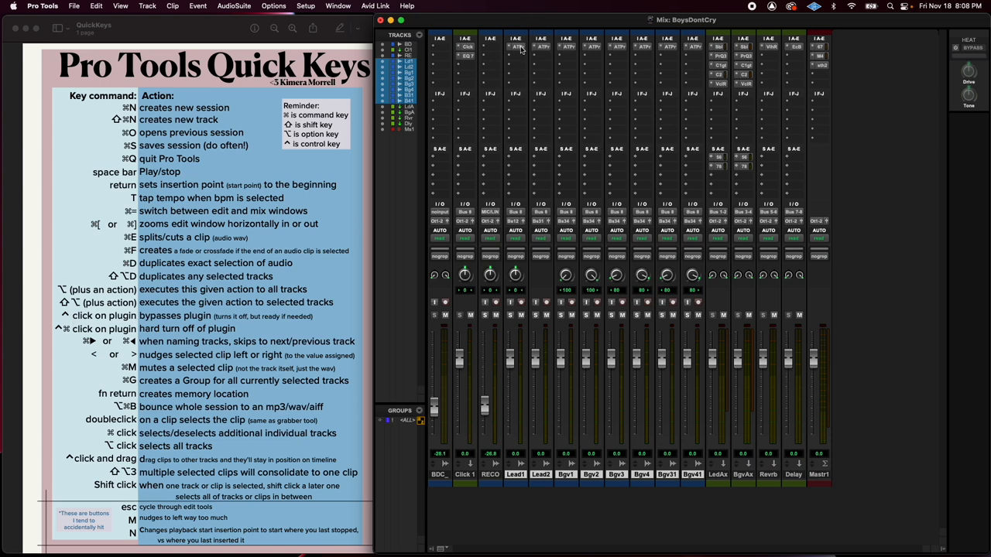
Toggle Auto-Tune Pro on Lead1 off and back on, then leave it bypassed.
click(516, 47)
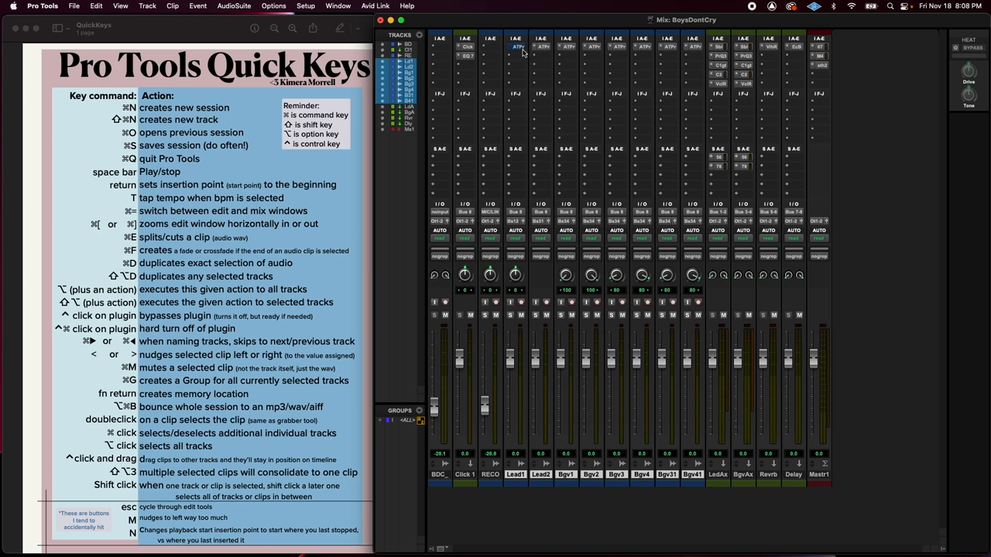
click(516, 47)
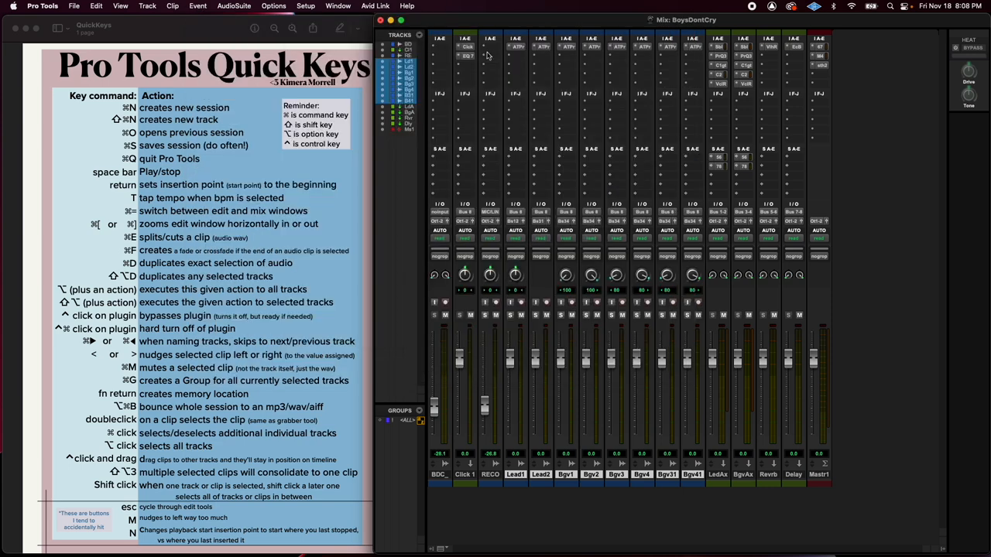
mouse_move(517, 47)
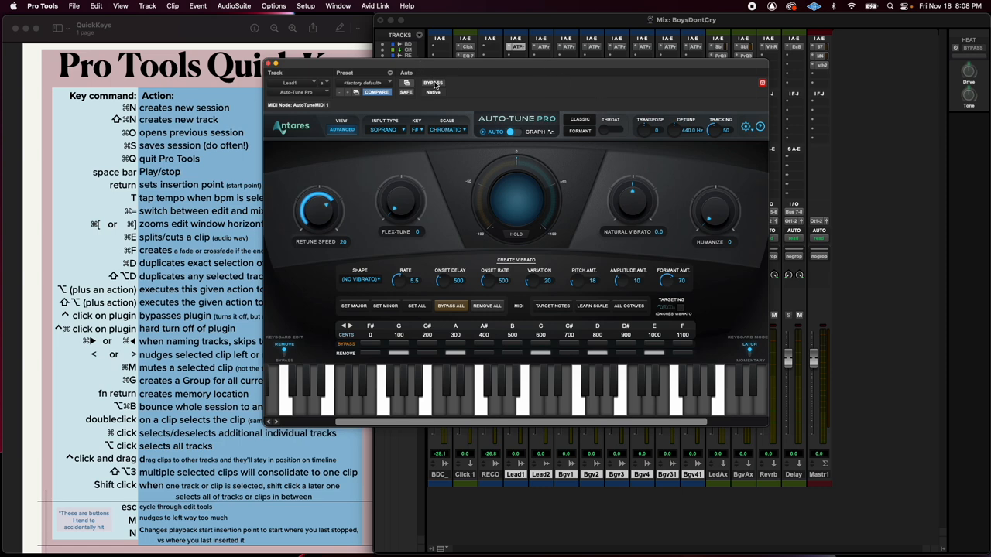
click(433, 83)
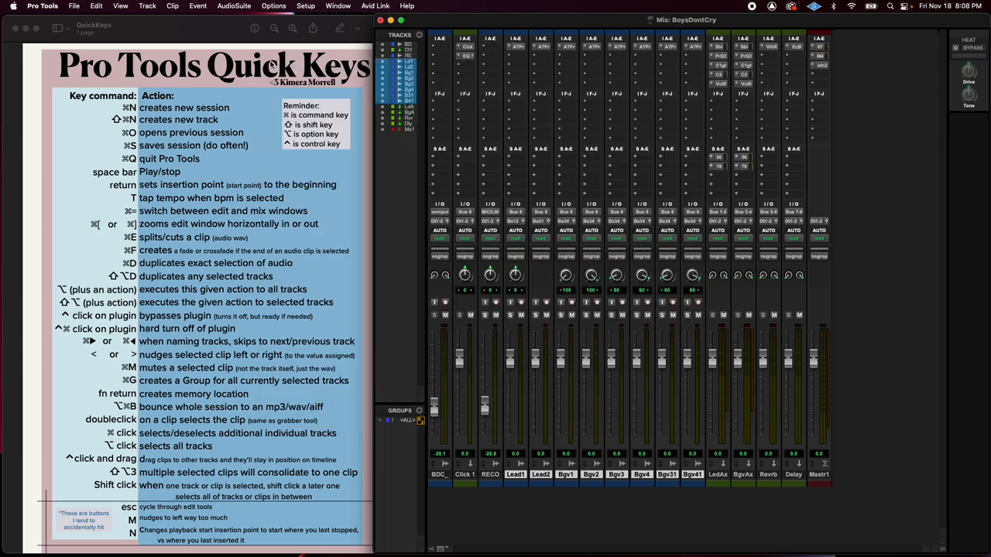
mouse_move(520, 49)
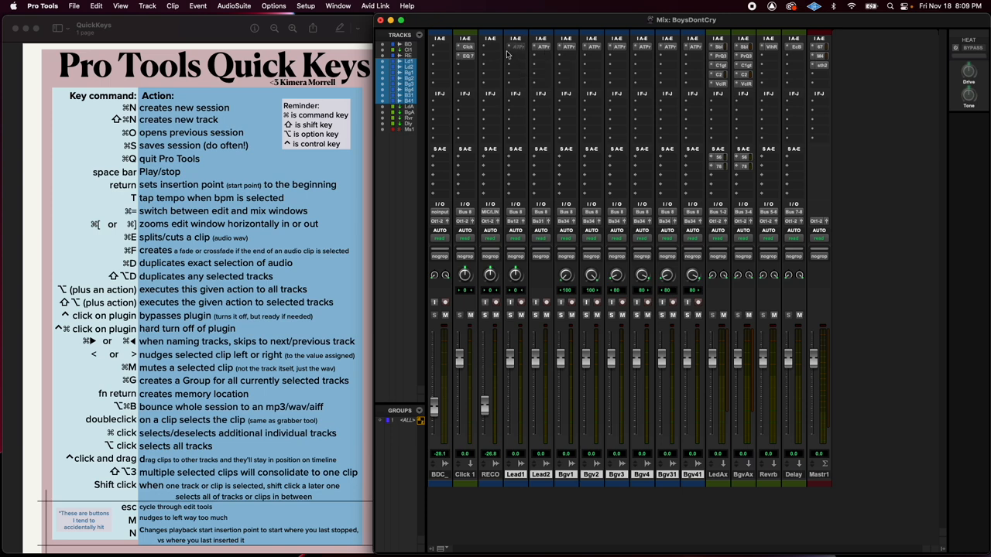
mouse_move(517, 47)
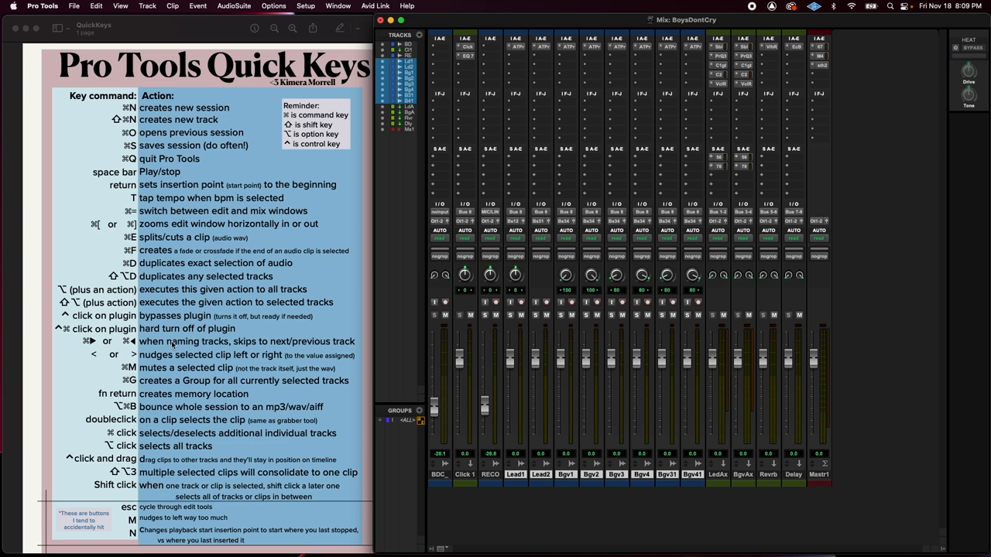
mouse_move(872, 325)
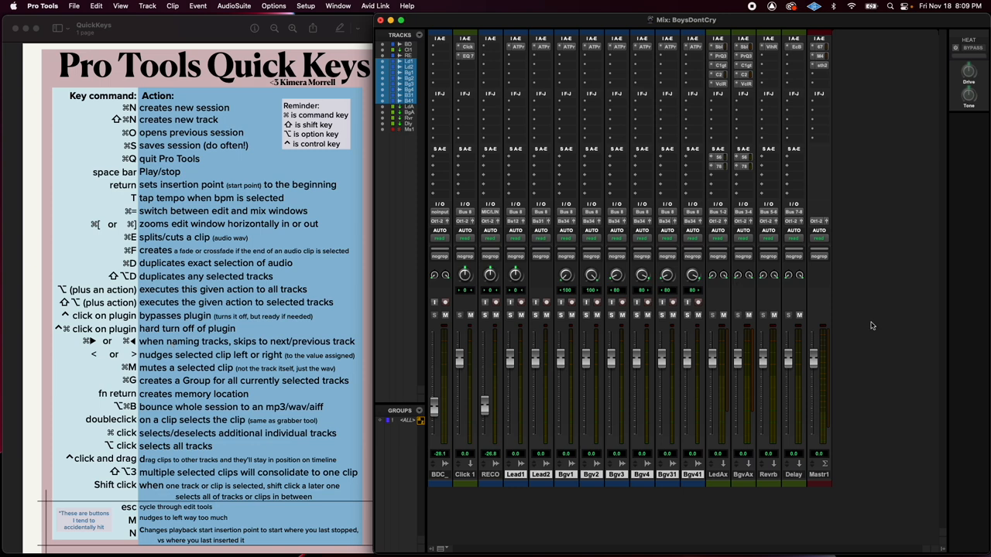
Rename Lead1 and Lead2 in the track name dialog, typing LEAD and LEAD1.
double_click(516, 475)
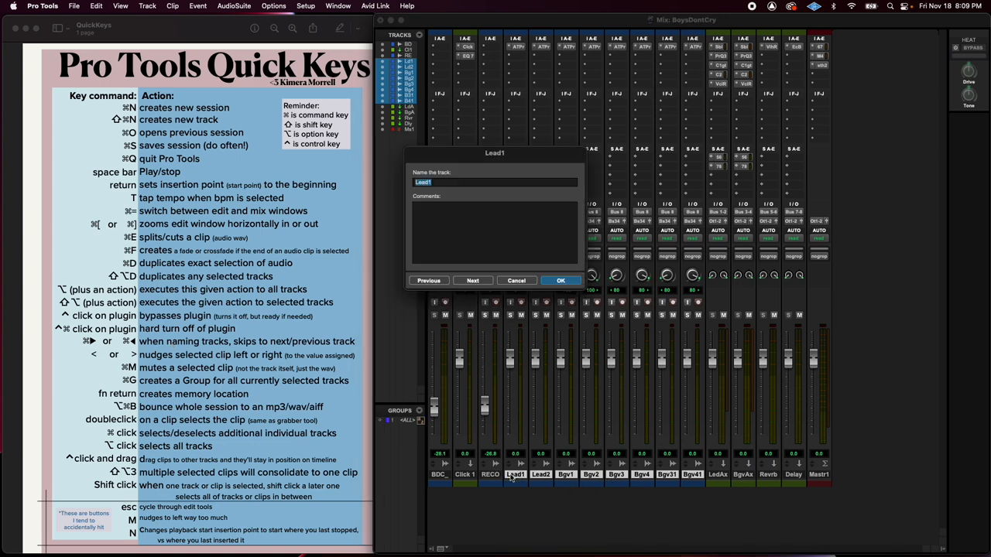
click(560, 280)
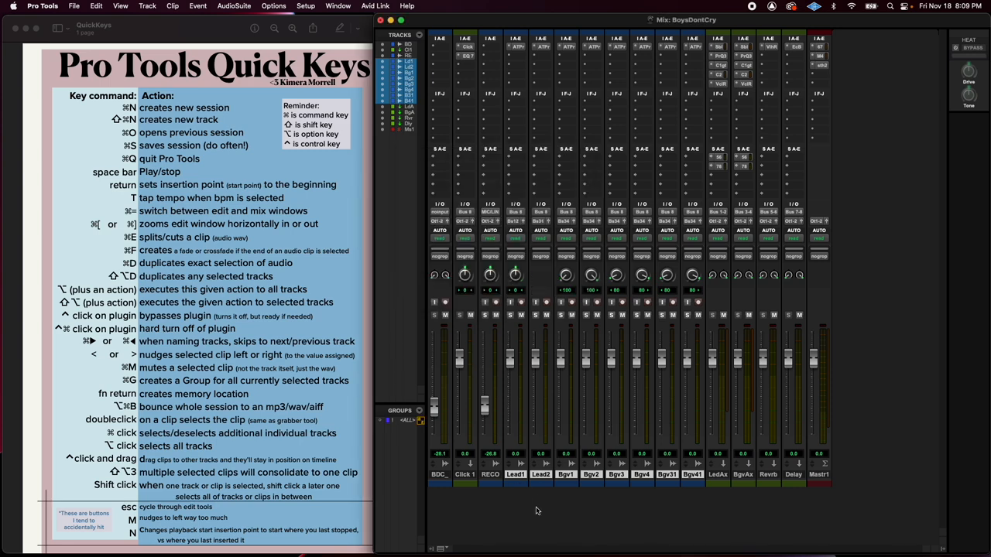
double_click(515, 475)
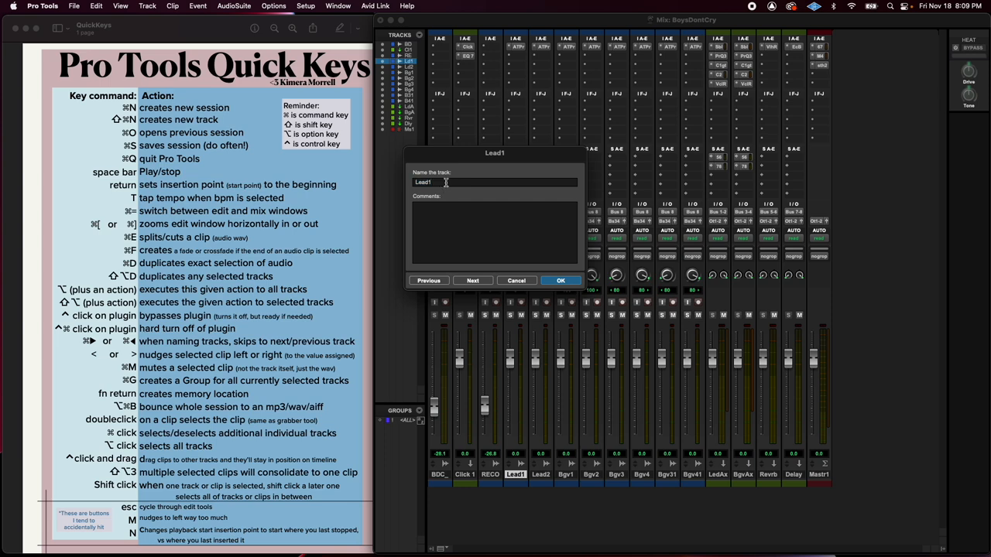
double_click(423, 182)
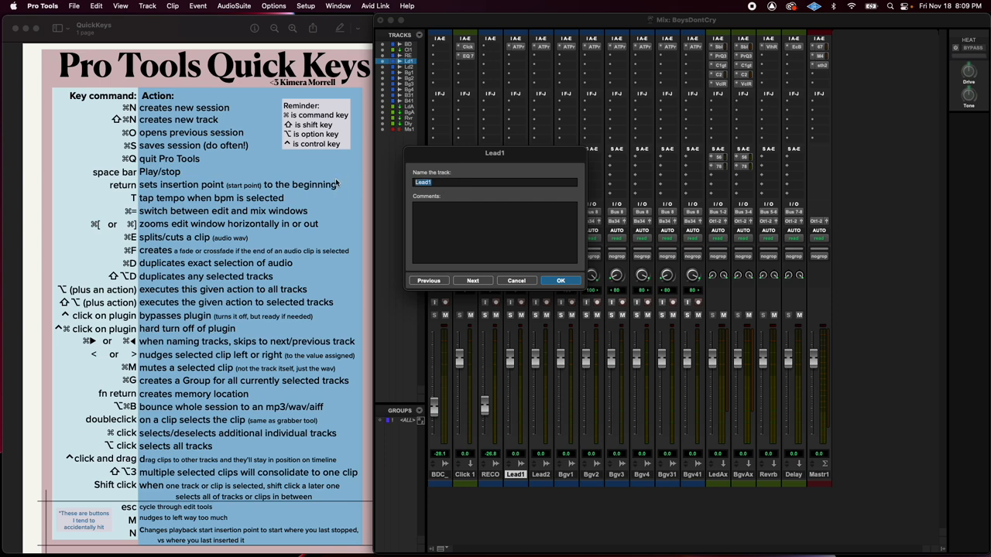
text(LEAD1)
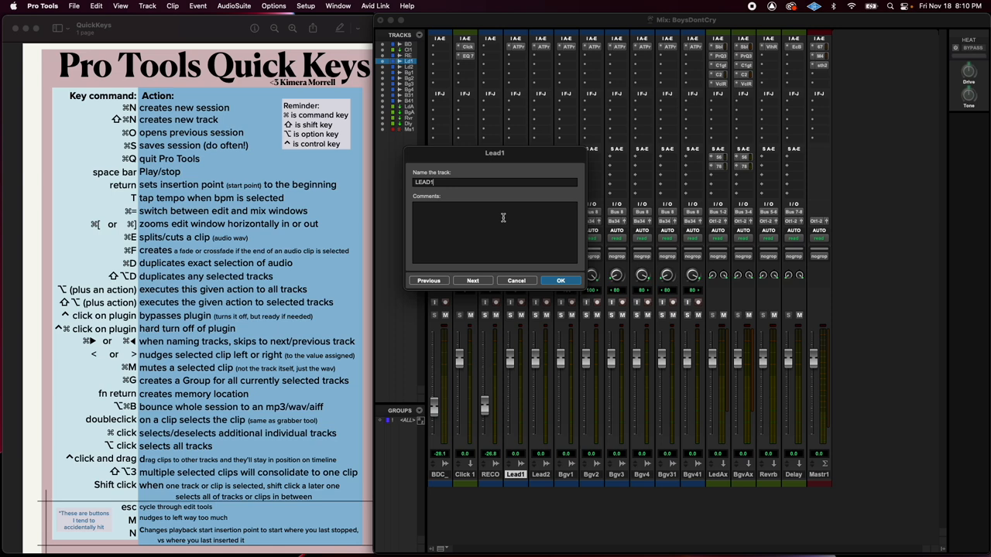
click(472, 280)
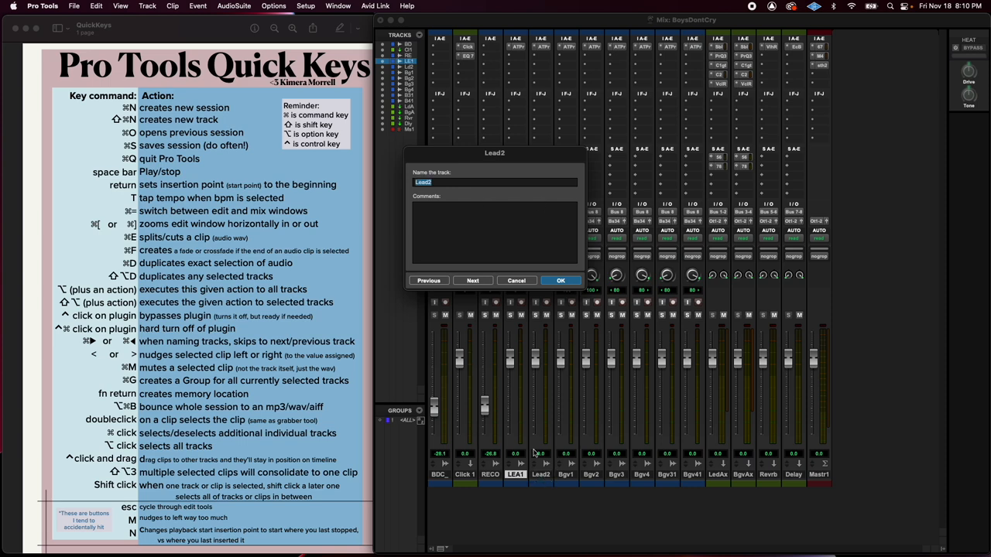
text(LEA2)
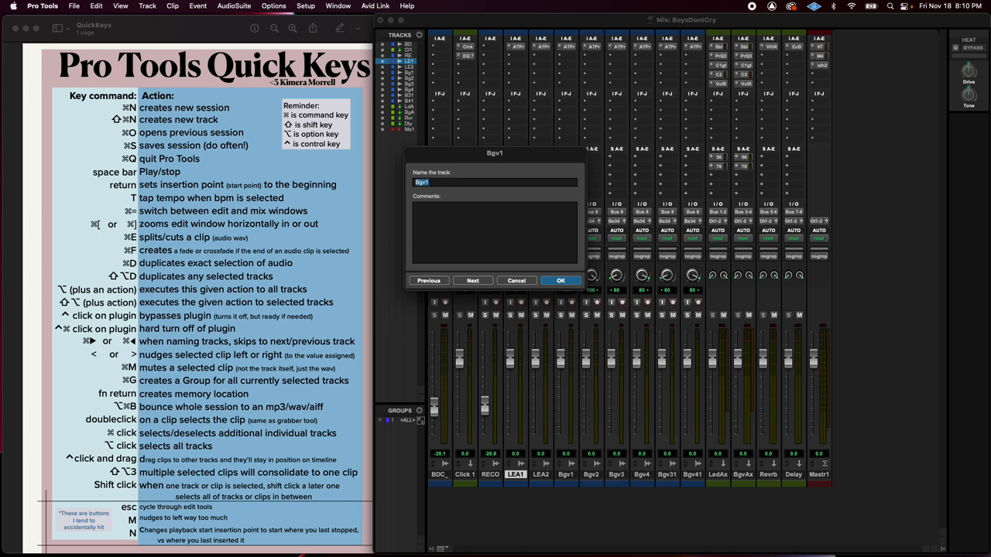
text(LEAD1)
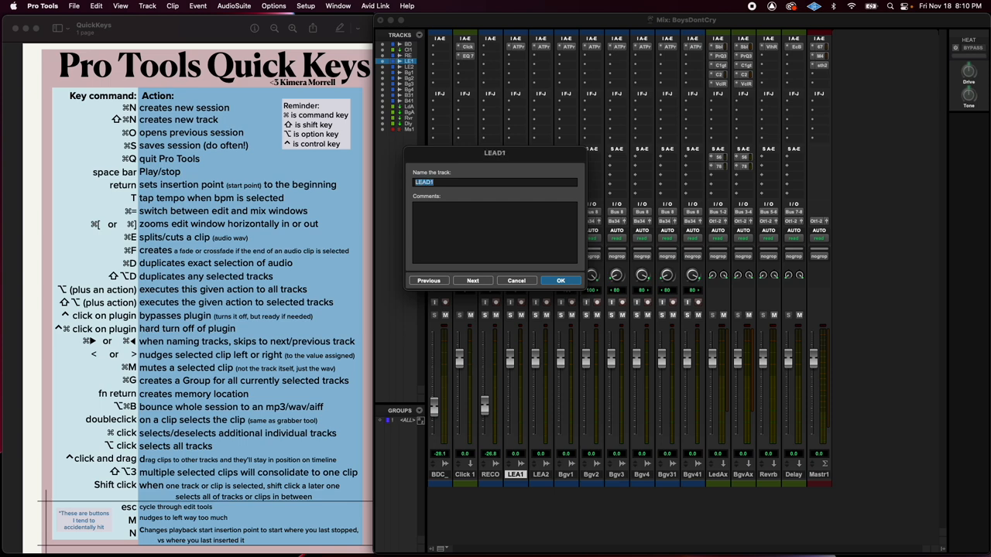
click(560, 280)
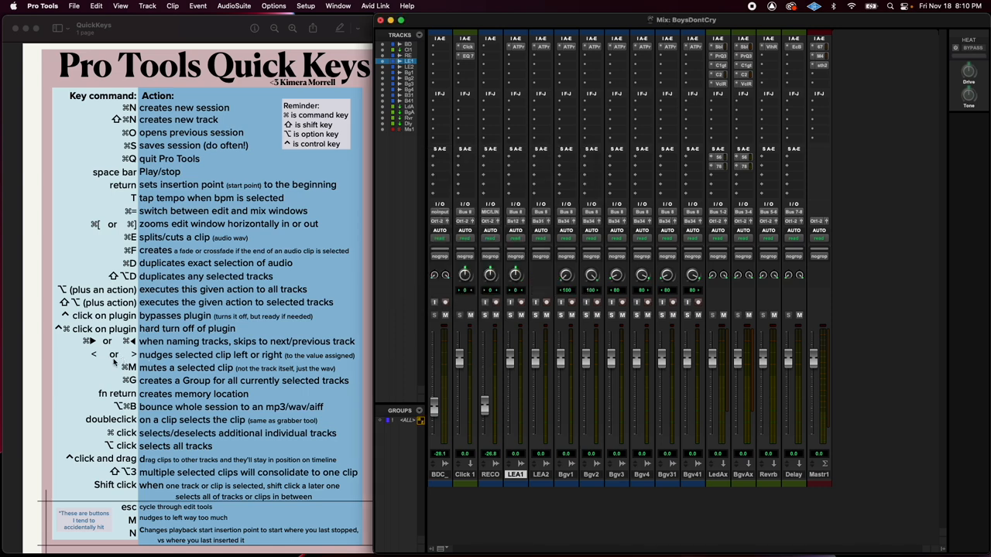
mouse_move(130, 358)
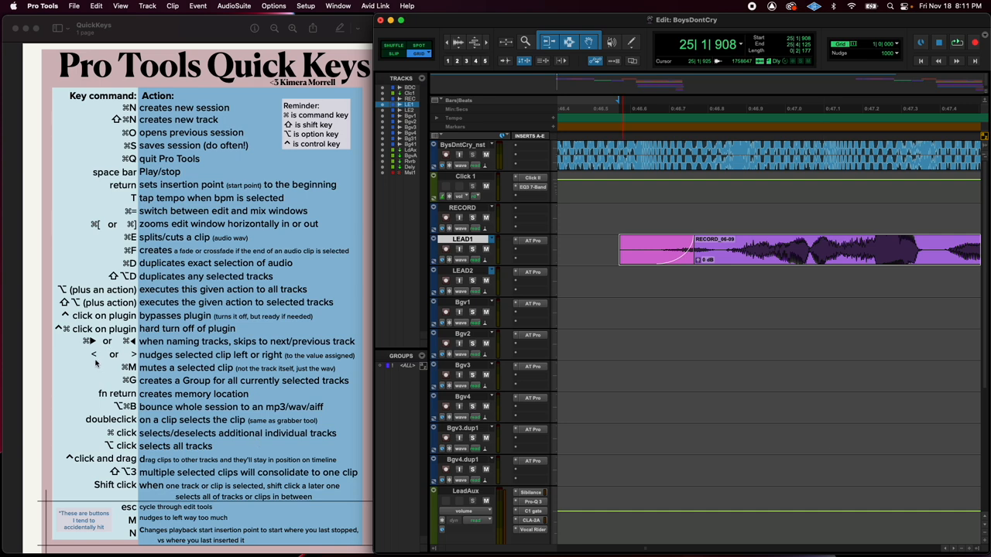
mouse_move(94, 357)
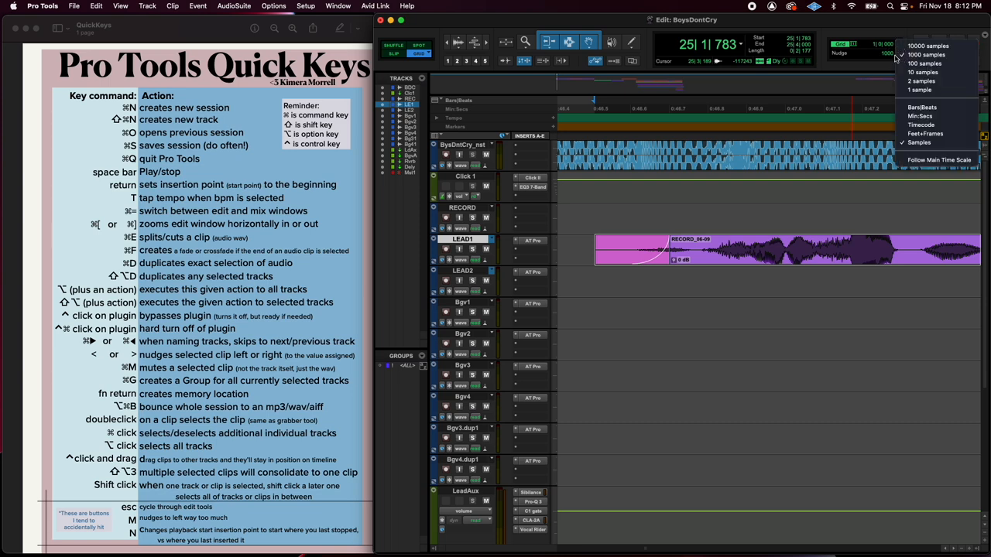
mouse_move(921, 107)
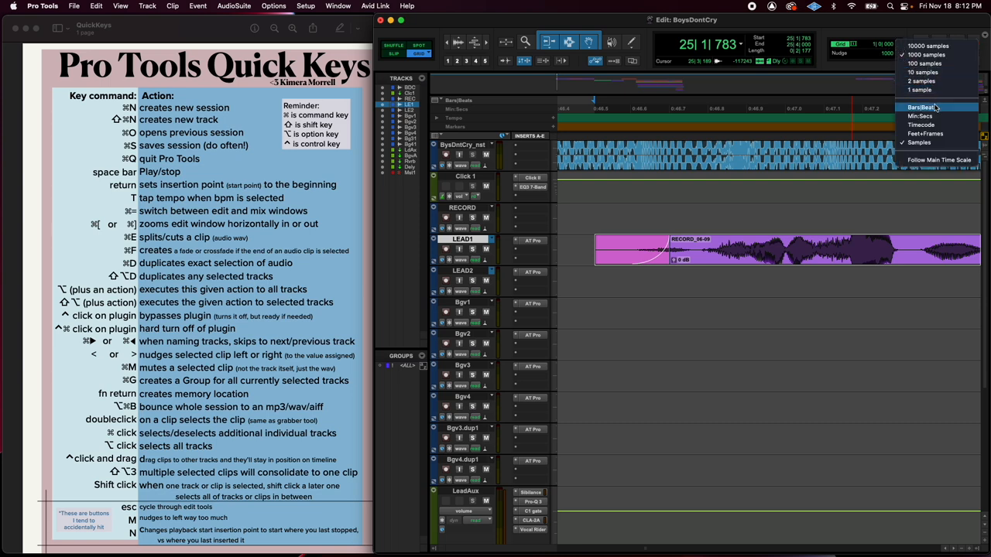
Set the nudge amount to 100 samples and place the insertion point in the timeline.
click(852, 54)
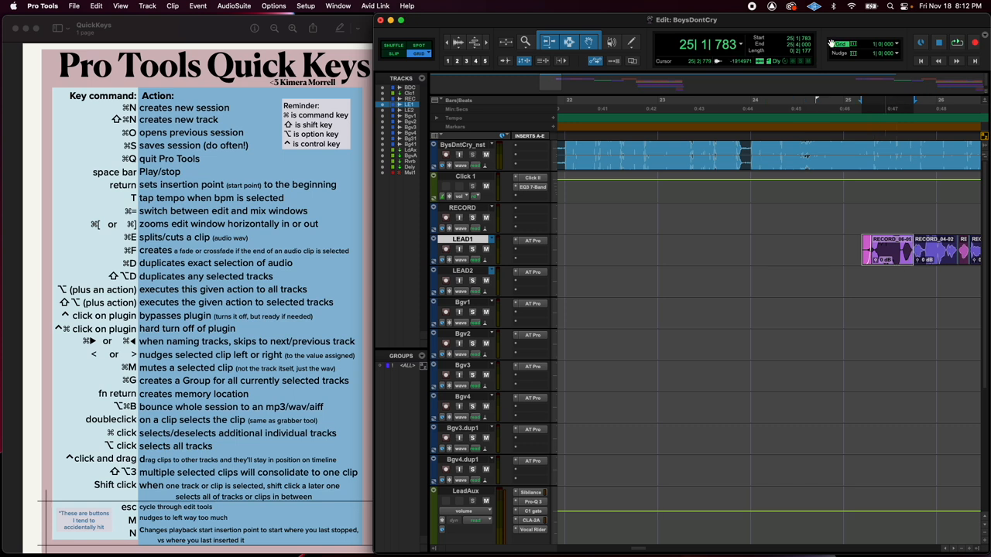
click(884, 53)
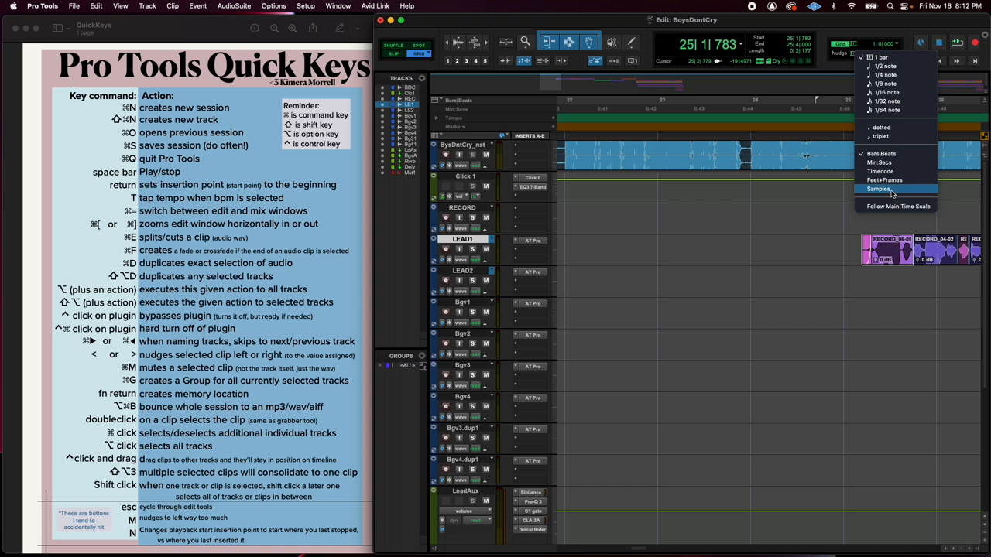
click(880, 189)
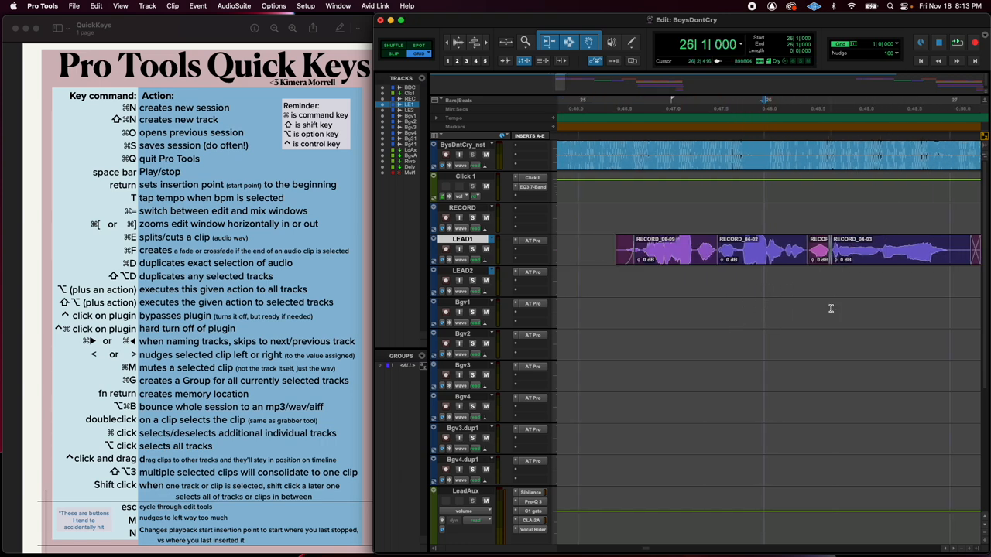
click(762, 249)
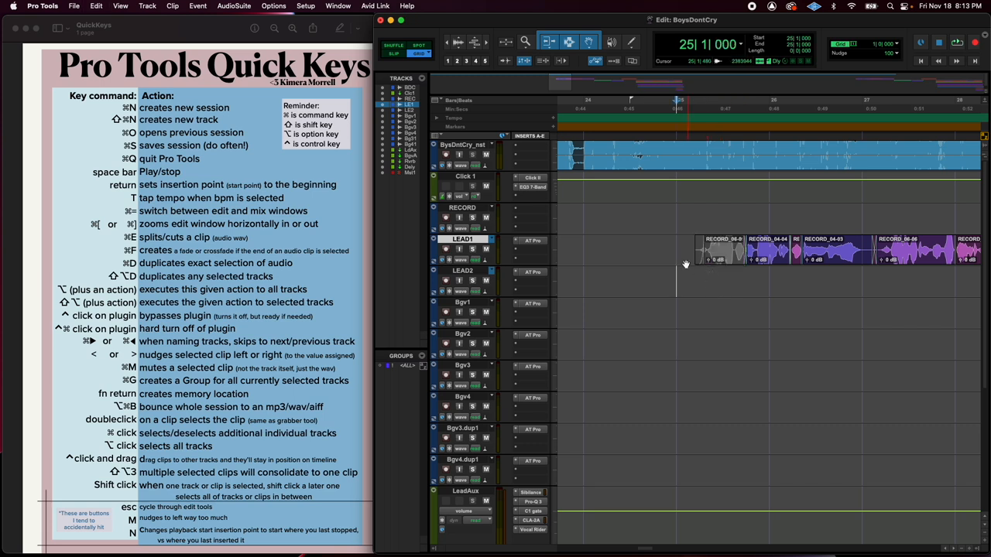
mouse_move(614, 331)
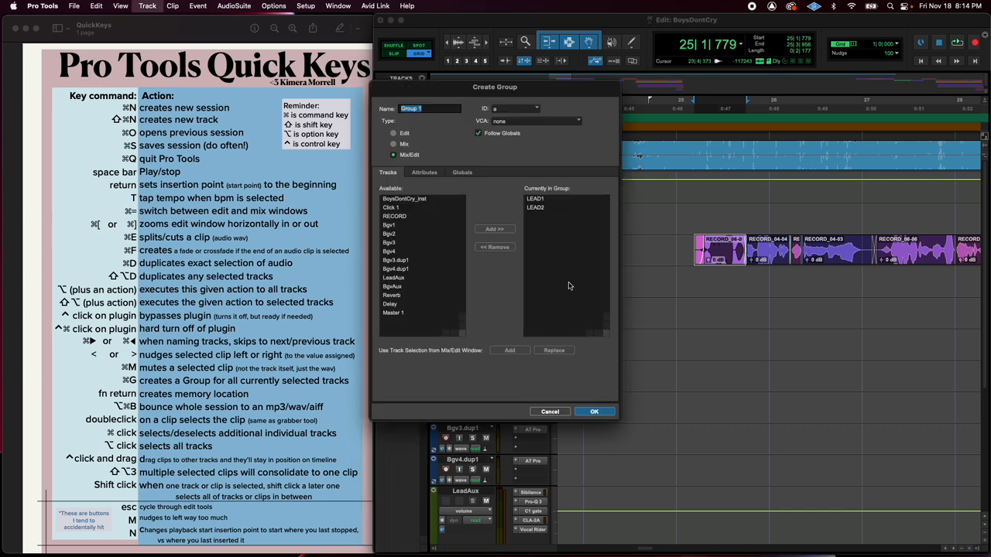
mouse_move(542, 300)
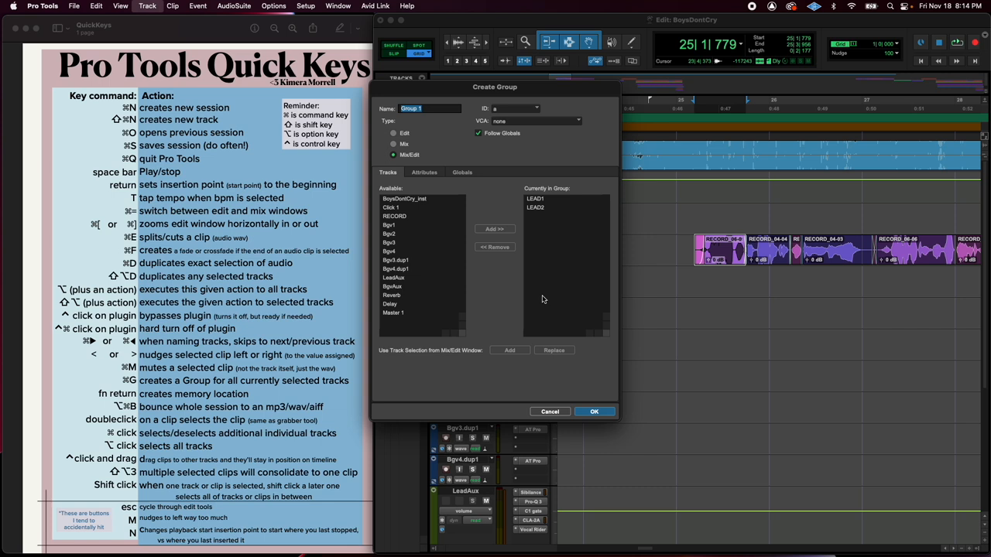
Confirm Group 1 of Mix/Edit type holding LEAD1 and LEAD2.
click(594, 411)
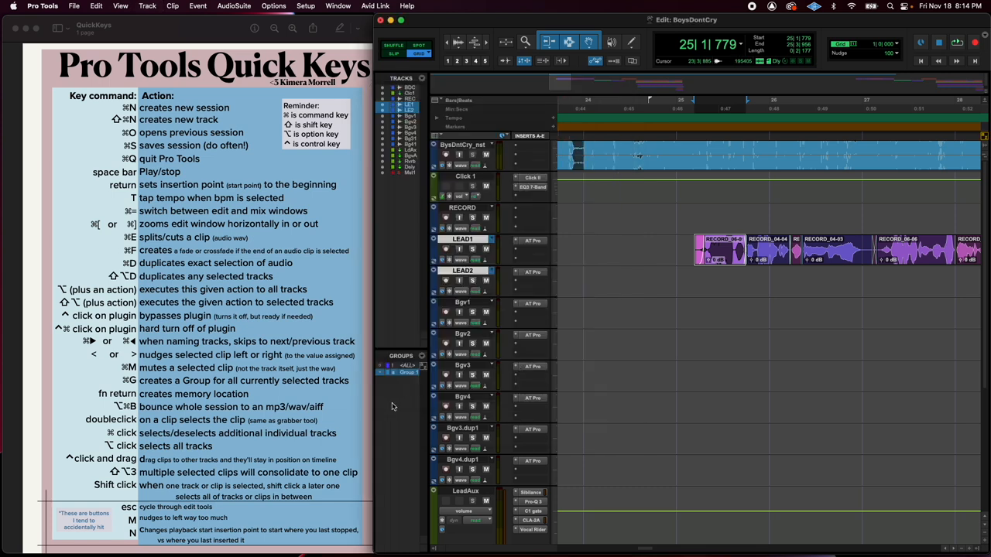
mouse_move(414, 339)
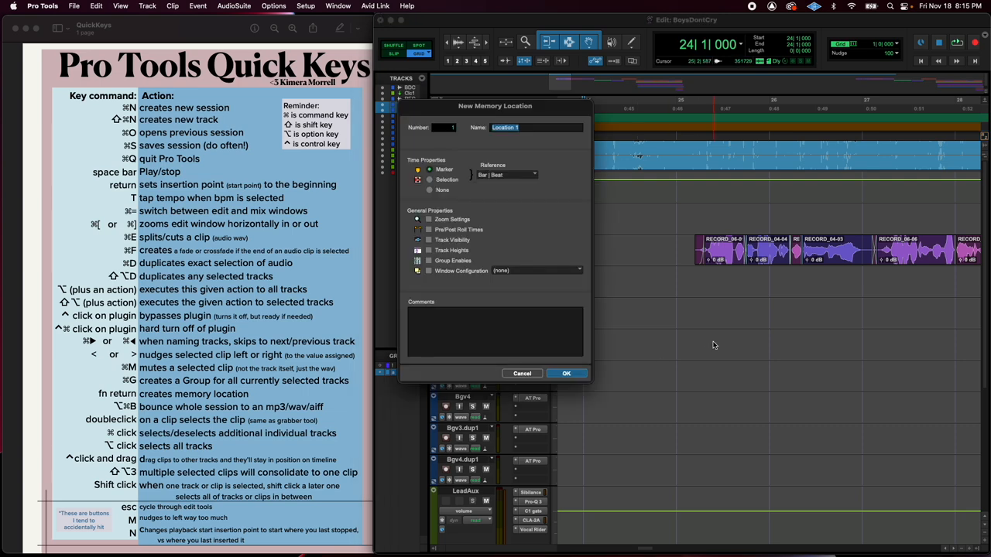
Create the Intro memory location marker and turn on the Markers ruler.
drag(495, 106, 650, 176)
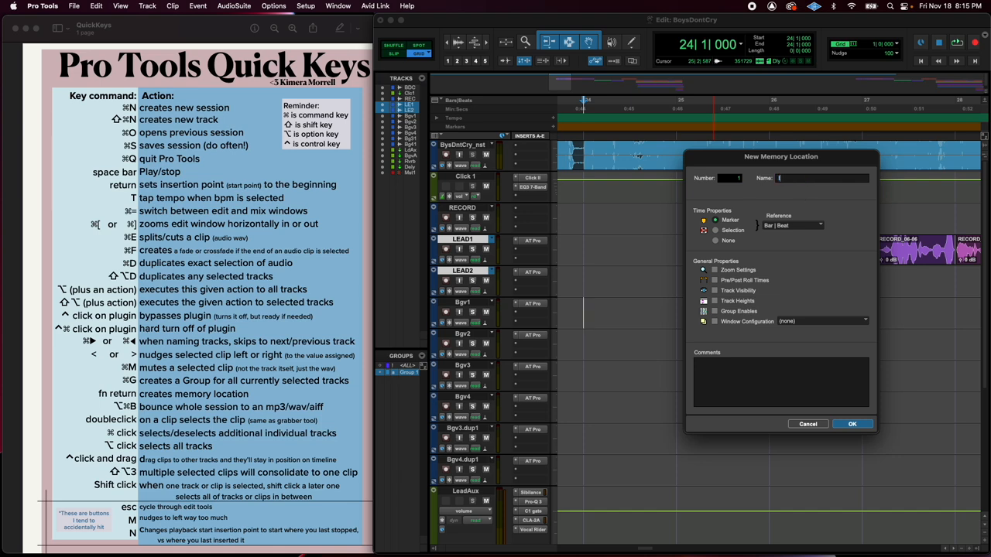
click(852, 423)
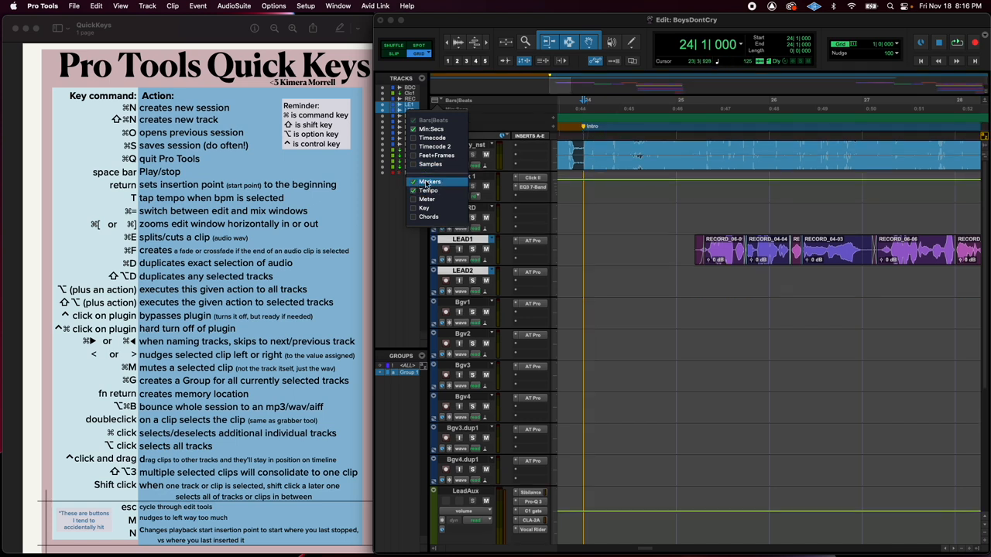
click(429, 181)
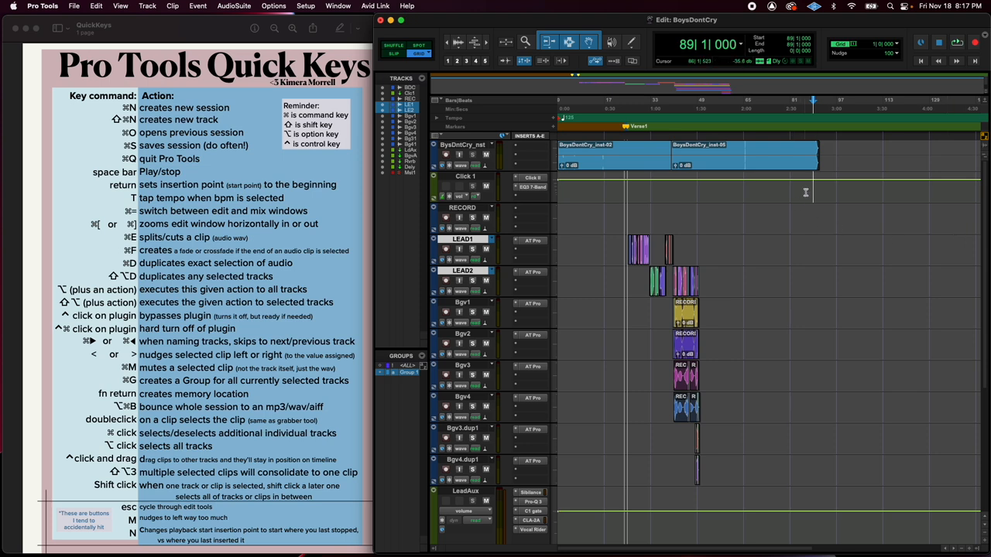
Place the insertion point where the Verse1 marker will go.
click(619, 158)
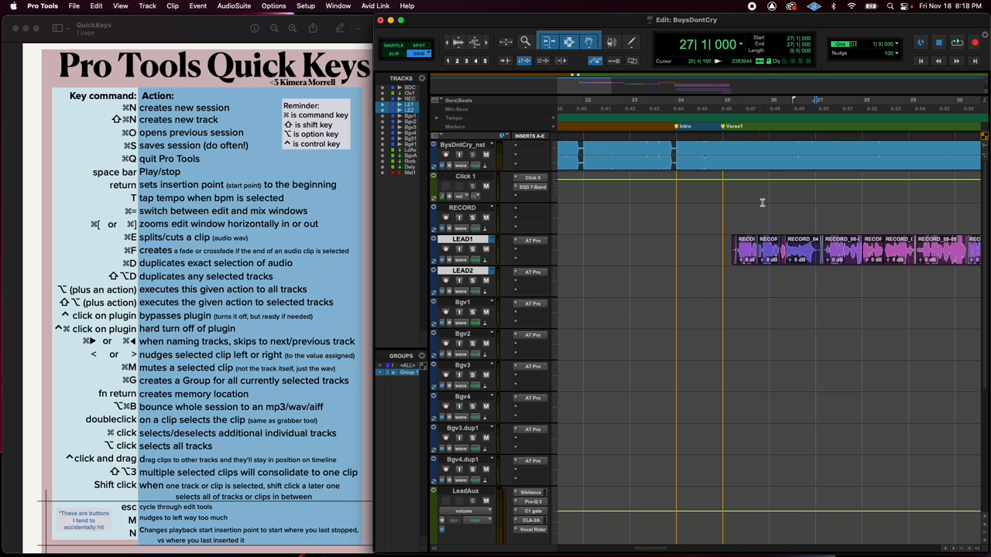
click(758, 205)
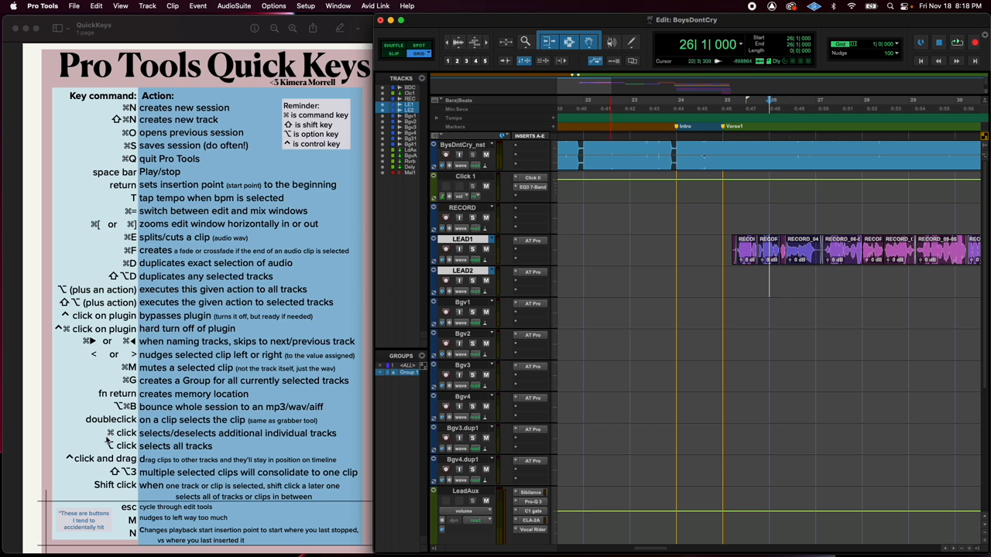
mouse_move(109, 439)
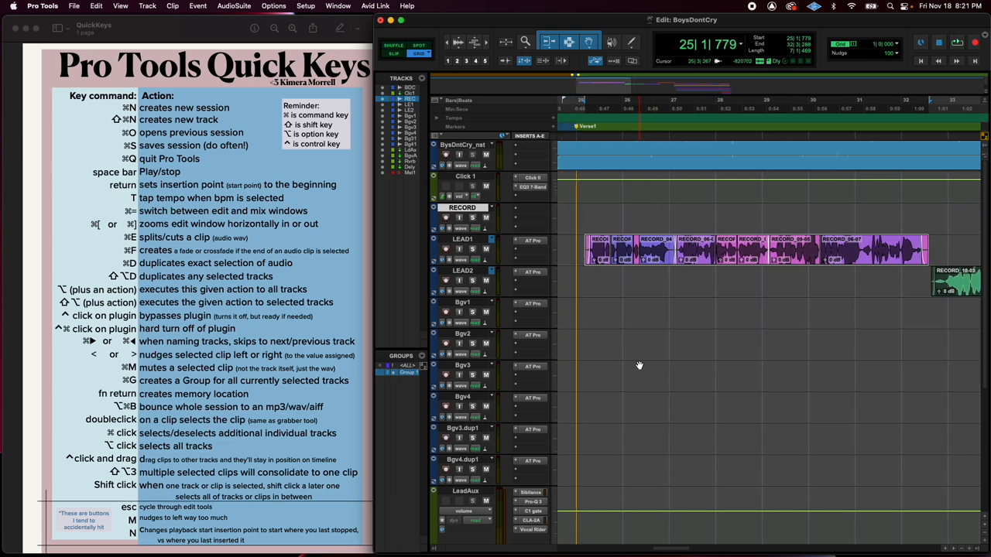
mouse_move(600, 302)
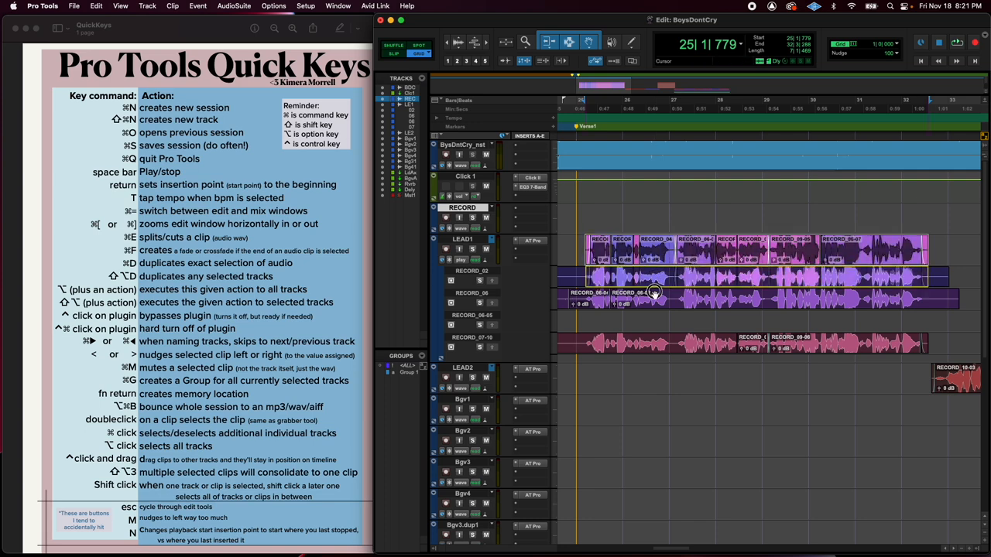
Select part of an alternate LEAD1 take in the playlist lanes.
click(654, 292)
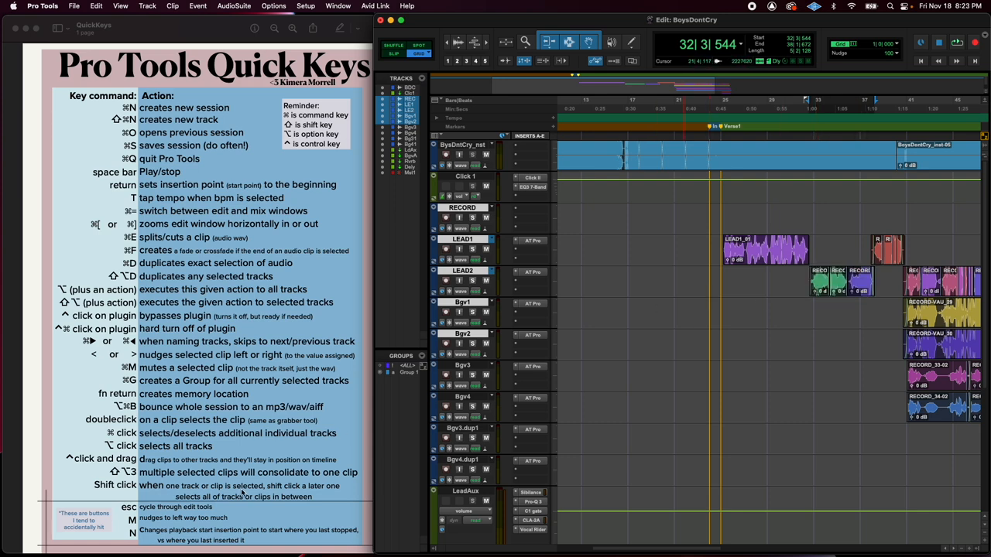
mouse_move(358, 440)
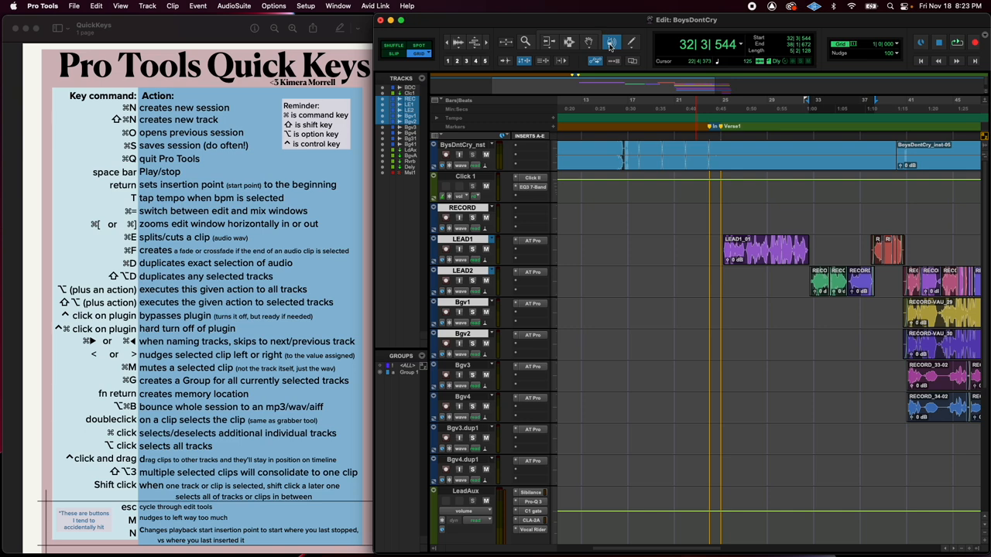
mouse_move(588, 37)
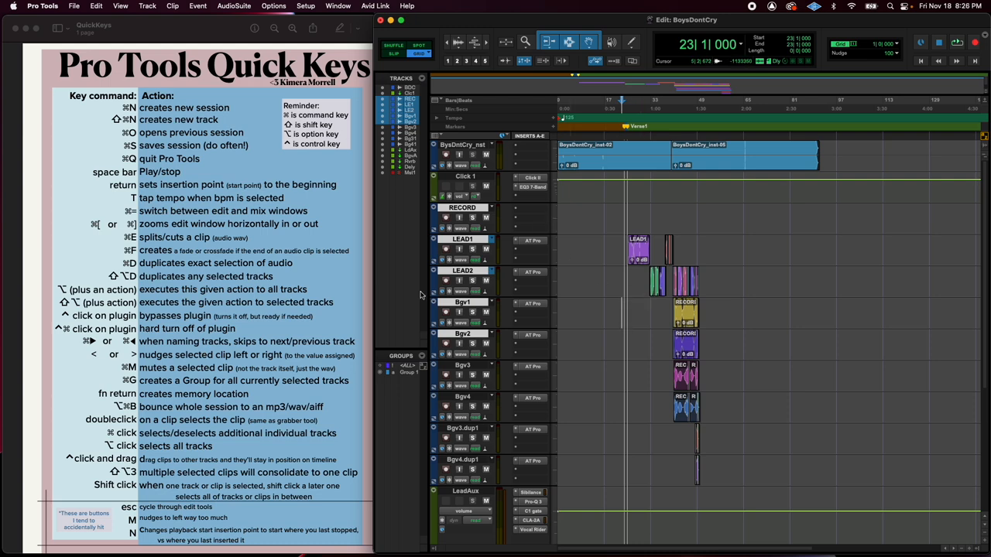
scroll(down, 3)
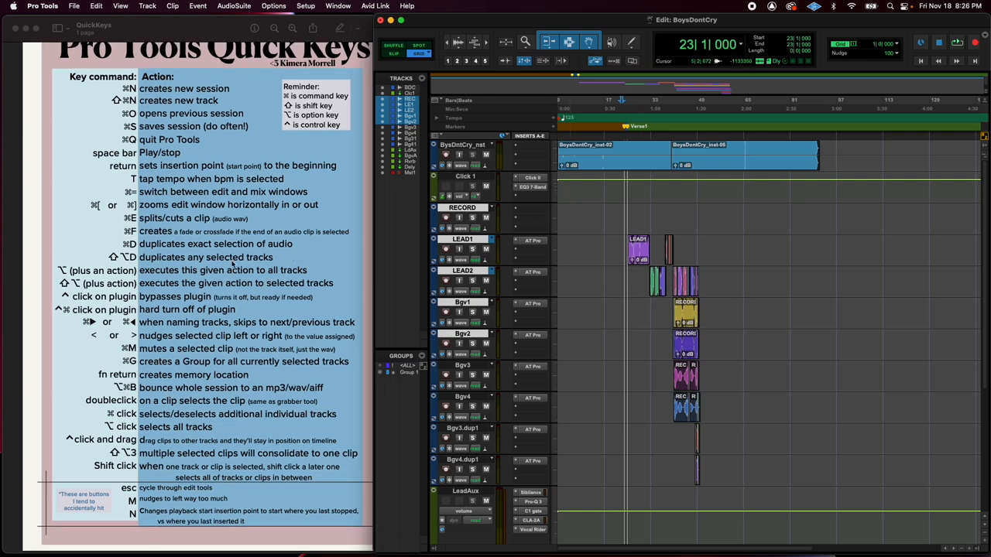